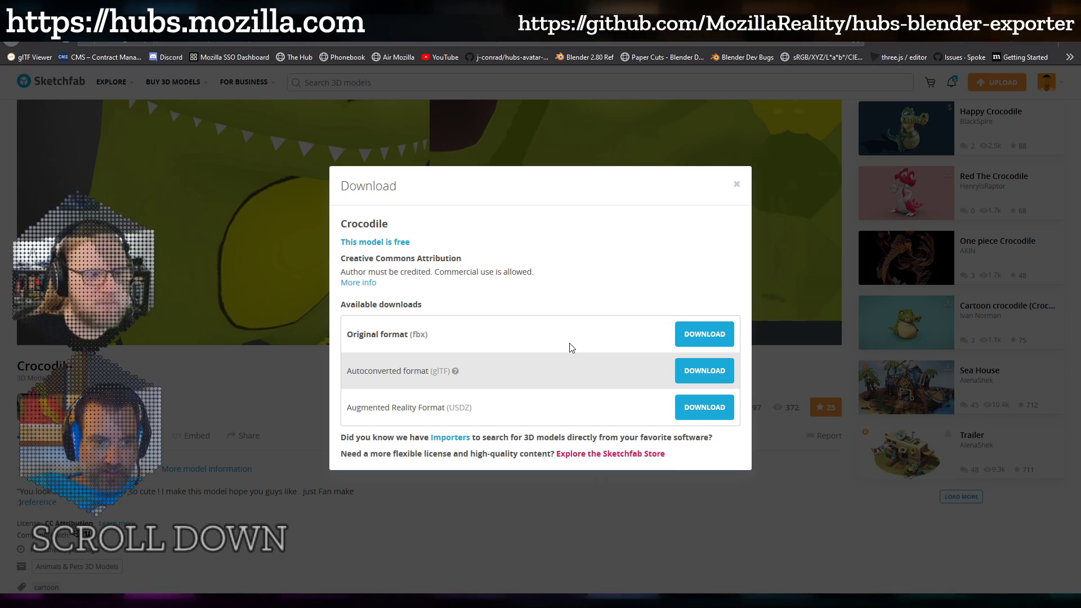
# Download the Crocodile model's autoconverted glTF version and dismiss the download options.
pyautogui.click(735, 184)
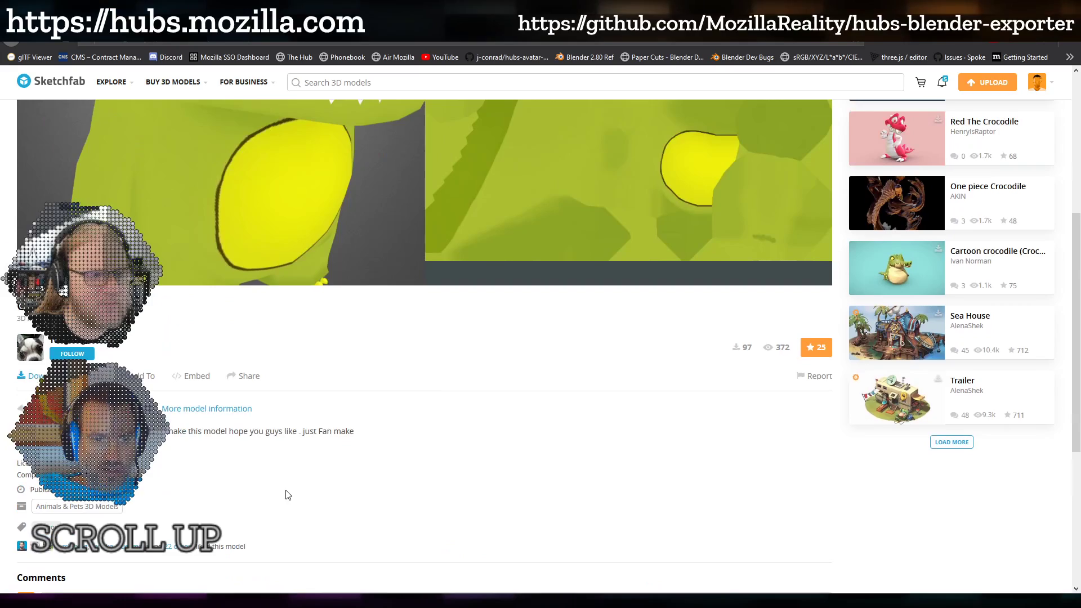
pyautogui.click(35, 376)
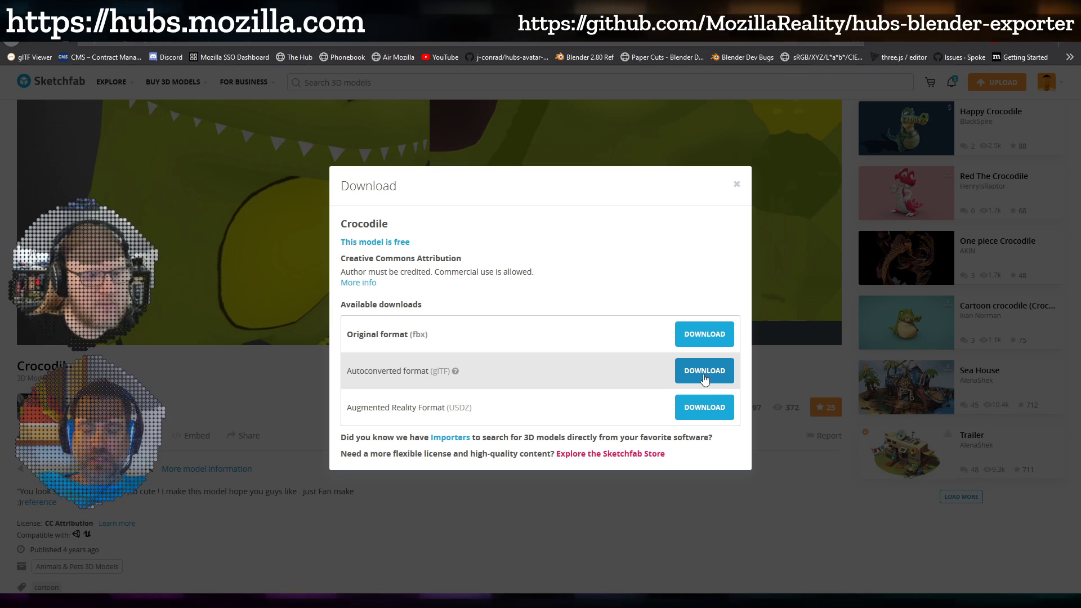
pyautogui.click(703, 371)
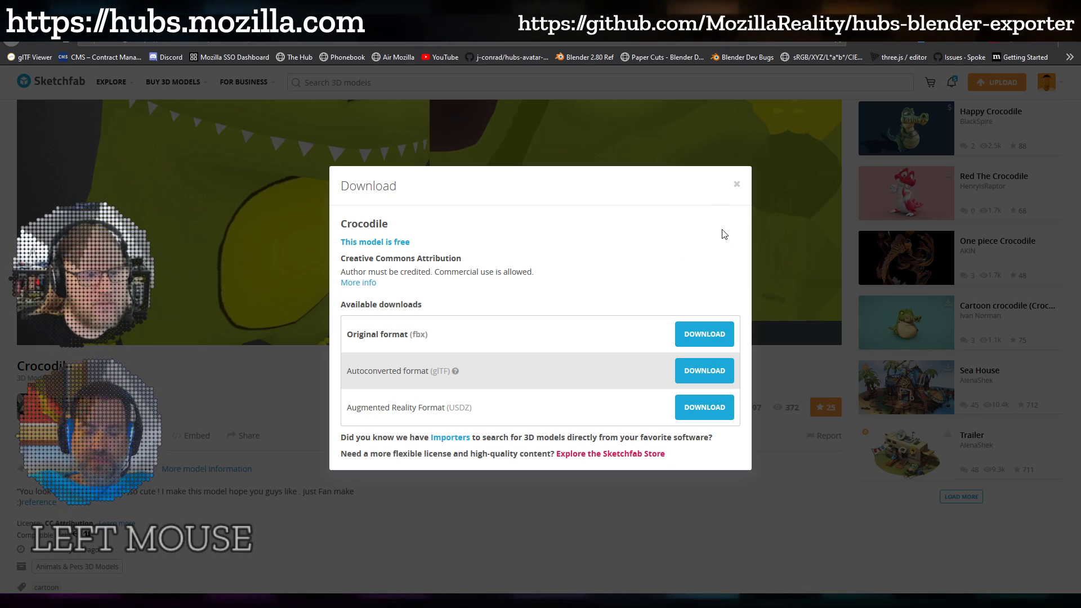
pyautogui.click(736, 184)
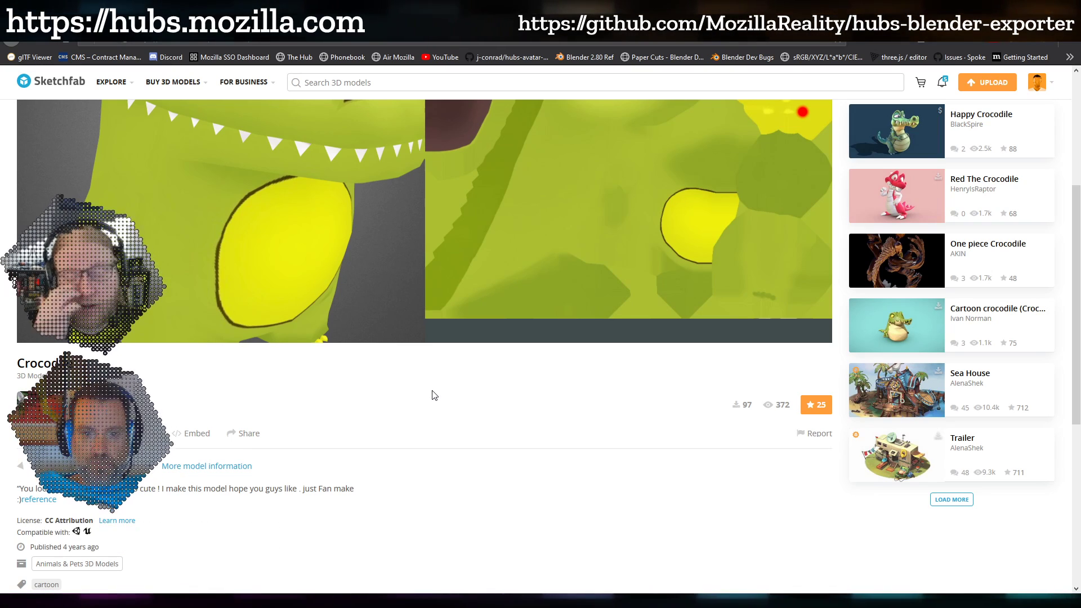
pyautogui.moveTo(809, 260)
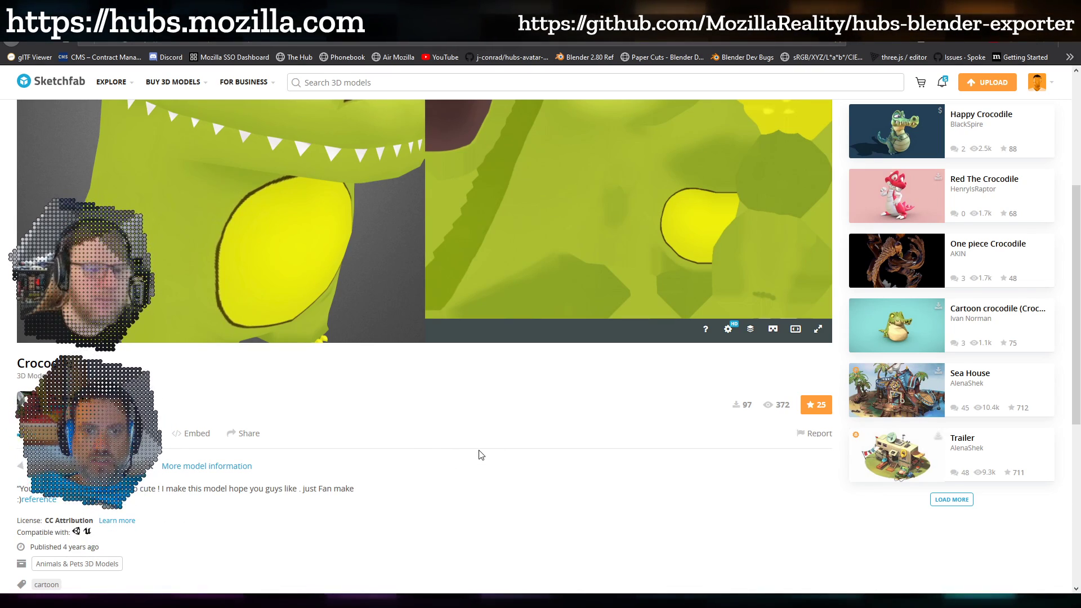
pyautogui.scroll(3)
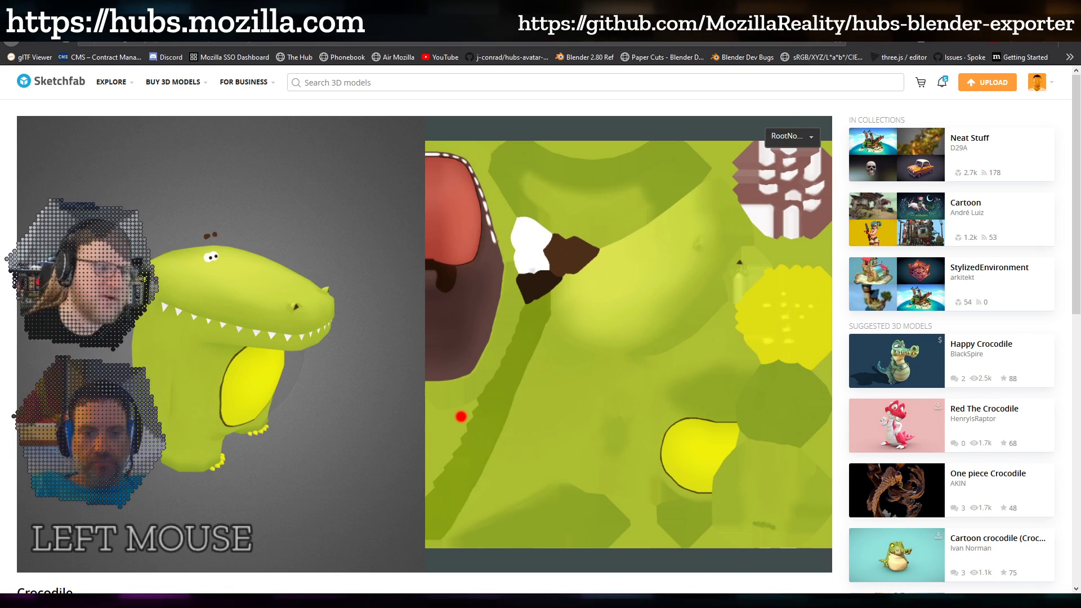
pyautogui.moveTo(521, 458)
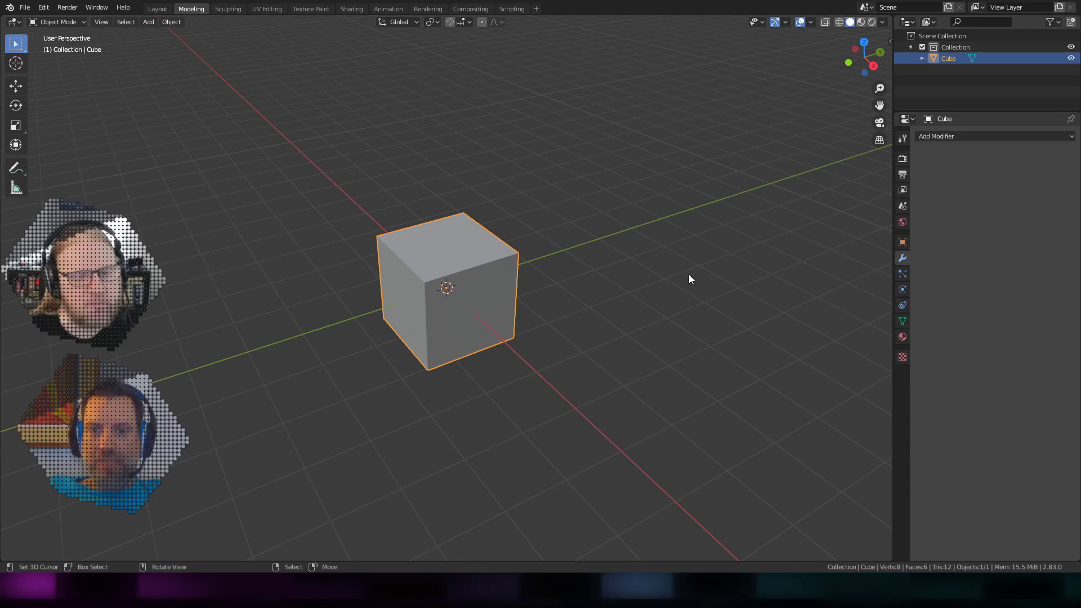
pyautogui.moveTo(972, 124)
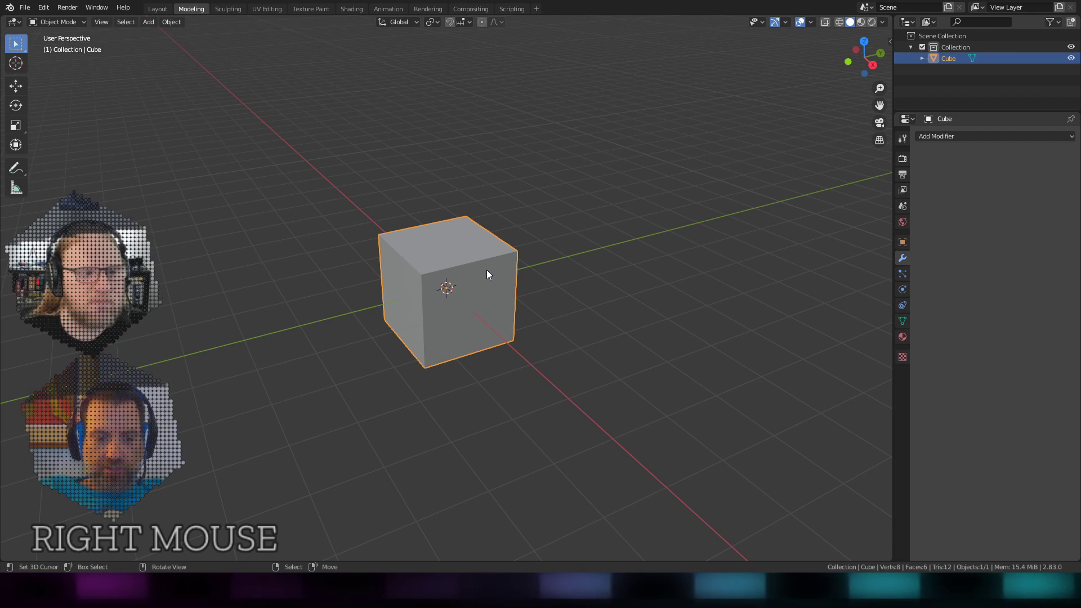
# Delete the default cube to leave an empty scene.
pyautogui.press('x')
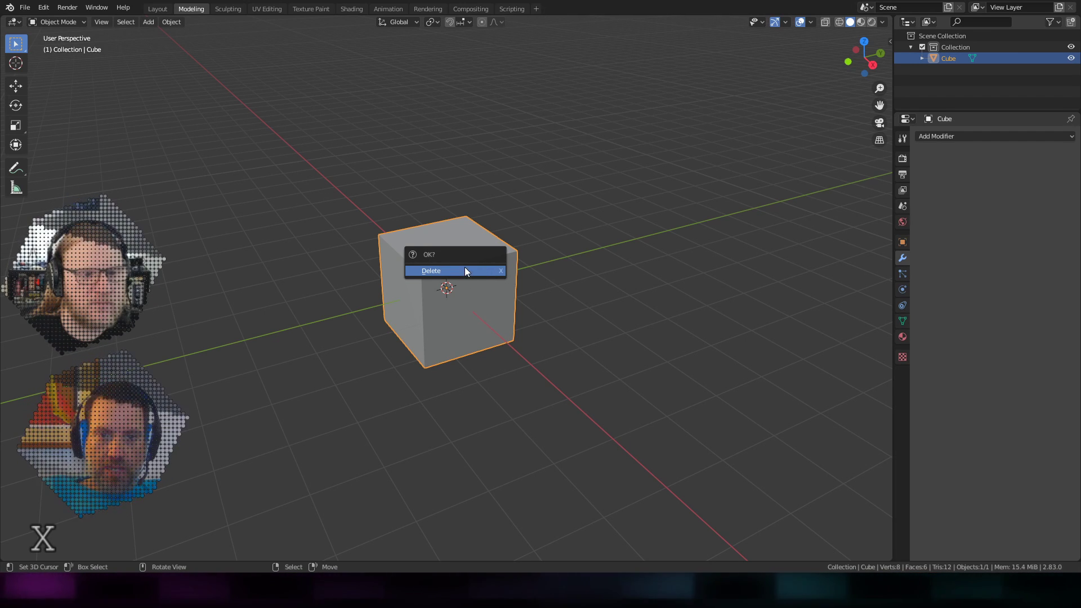
pyautogui.click(431, 270)
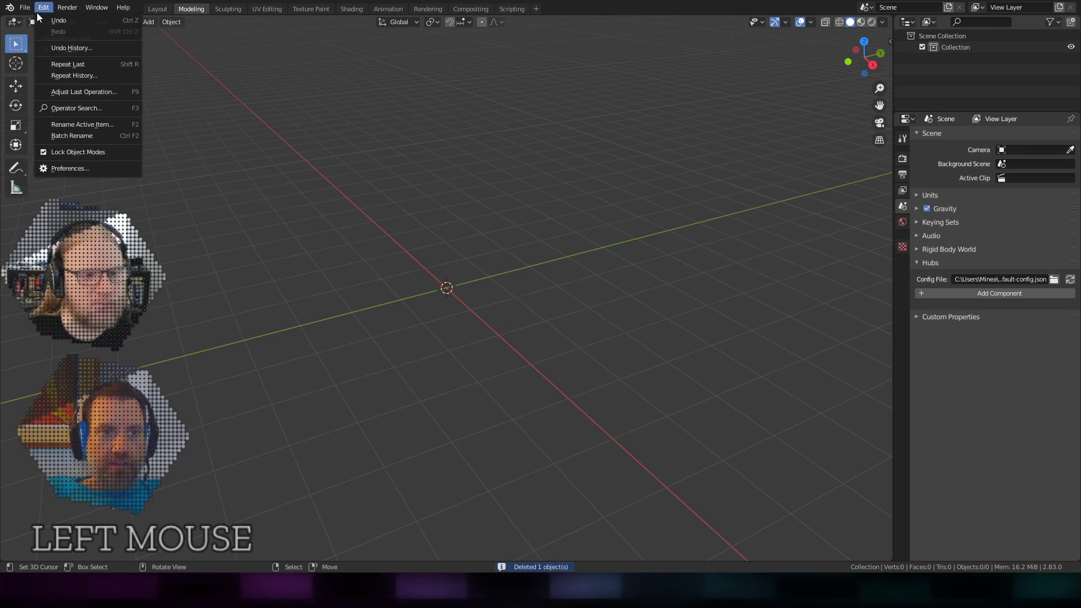
# Start a glTF 2.0 import from the File menu for the crocodile model.
pyautogui.click(23, 7)
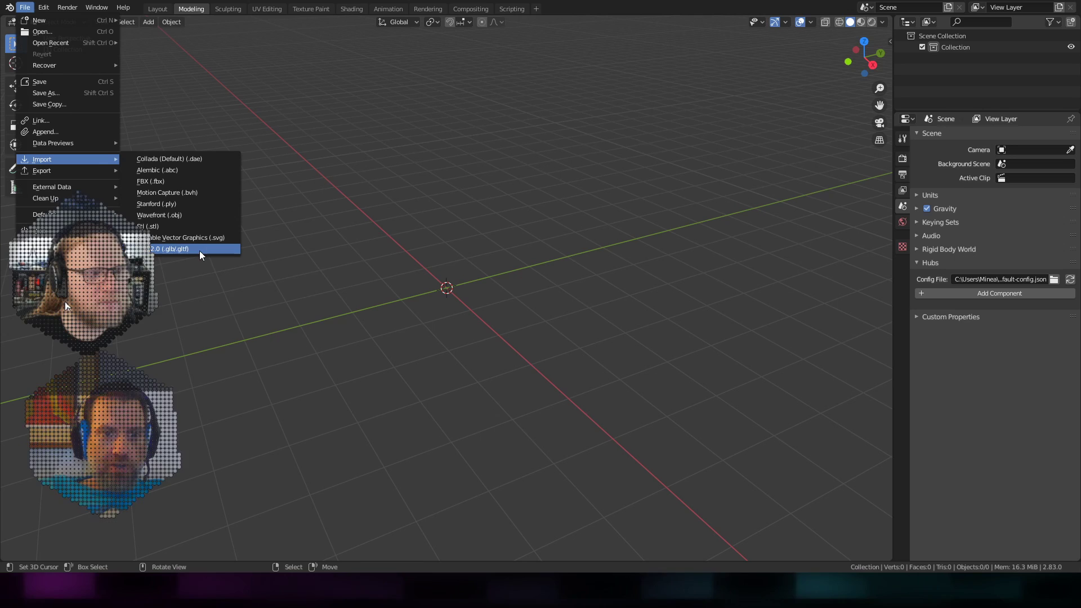
pyautogui.click(168, 249)
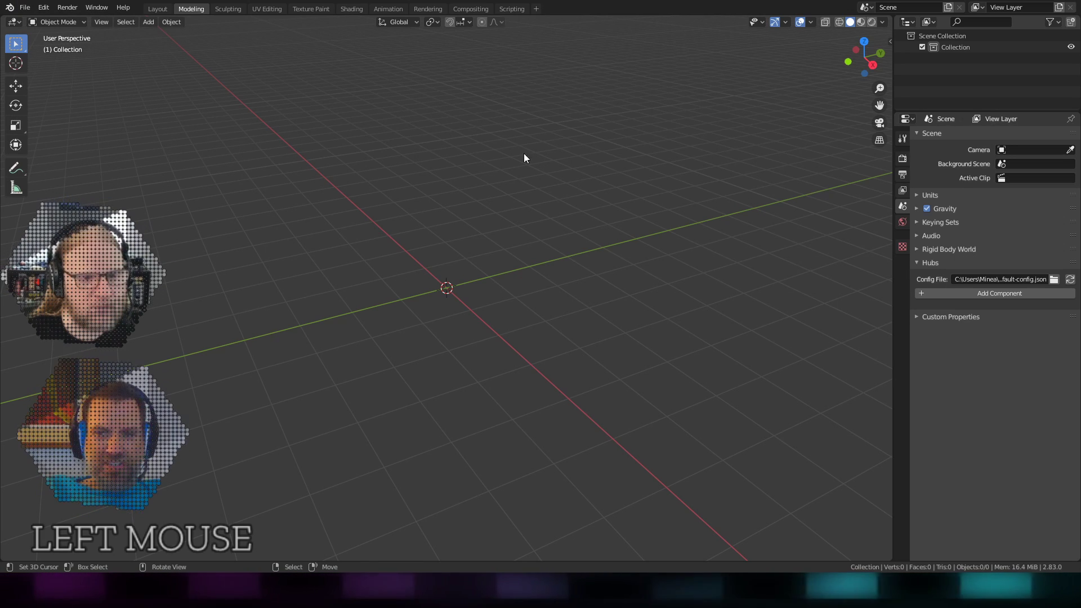
pyautogui.moveTo(190, 193)
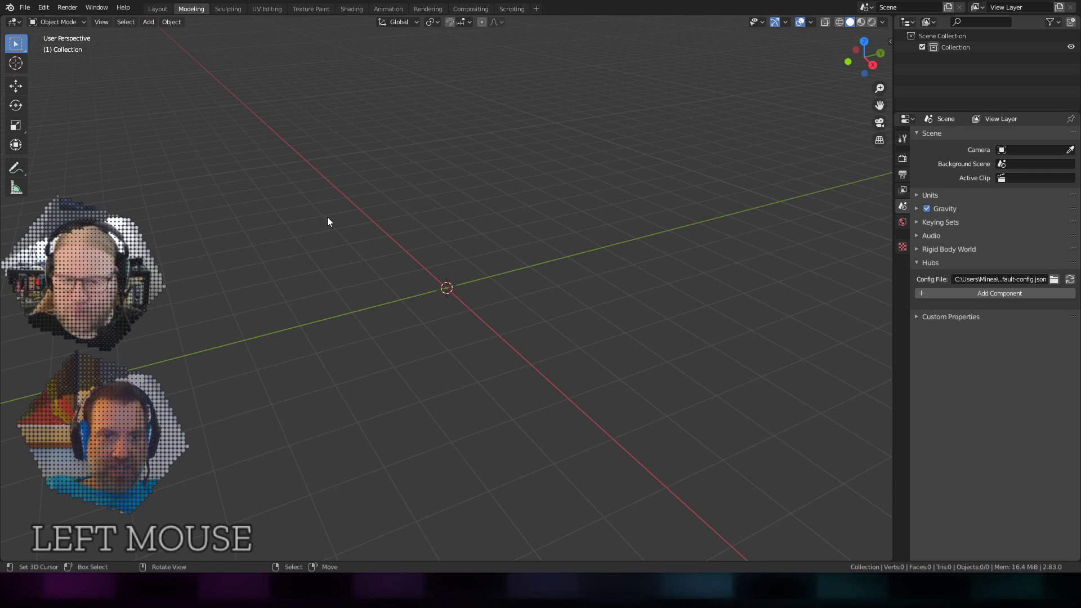
pyautogui.moveTo(256, 240)
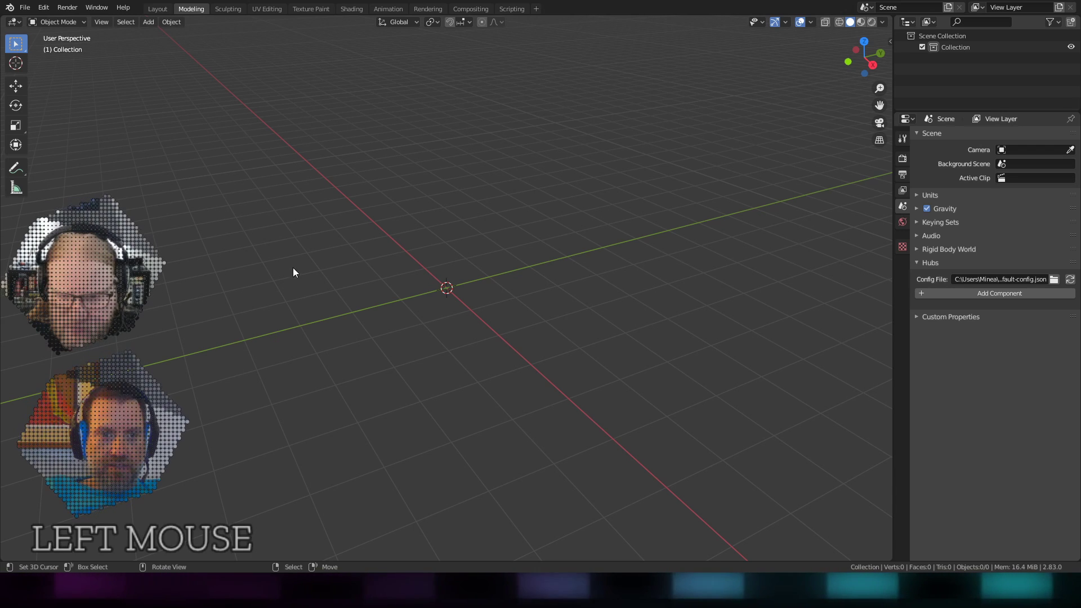
pyautogui.moveTo(357, 298)
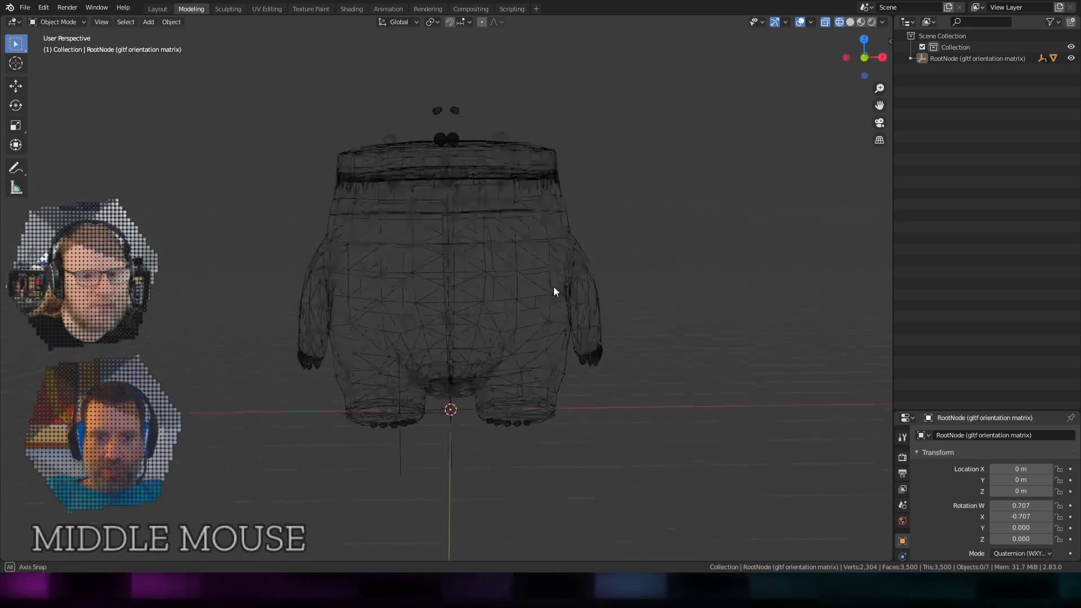
# Zoom in to inspect the textured crocodile in the viewport.
pyautogui.scroll(3)
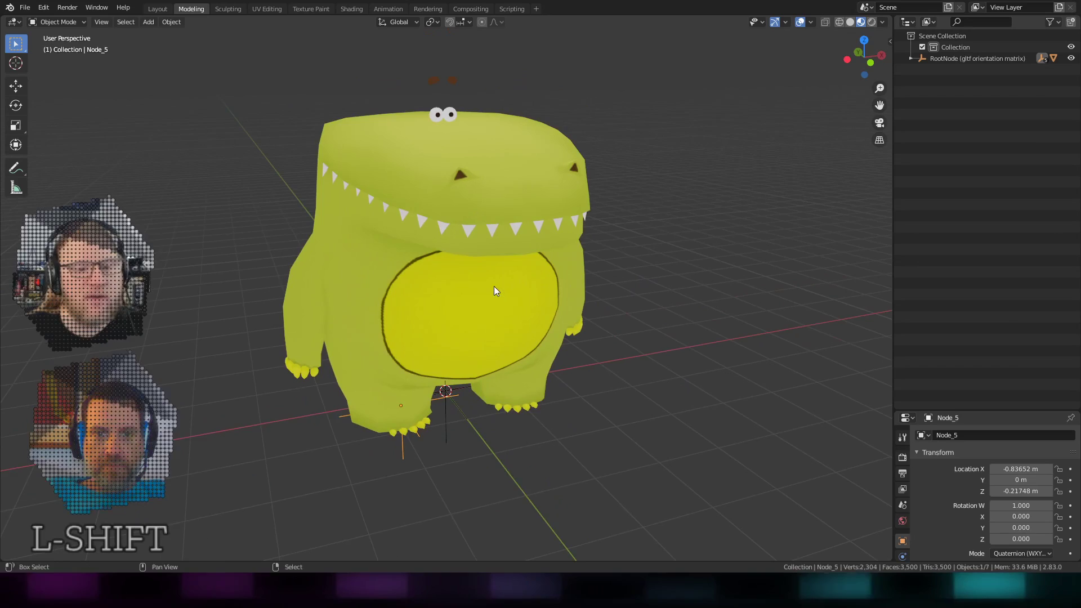
pyautogui.scroll(3)
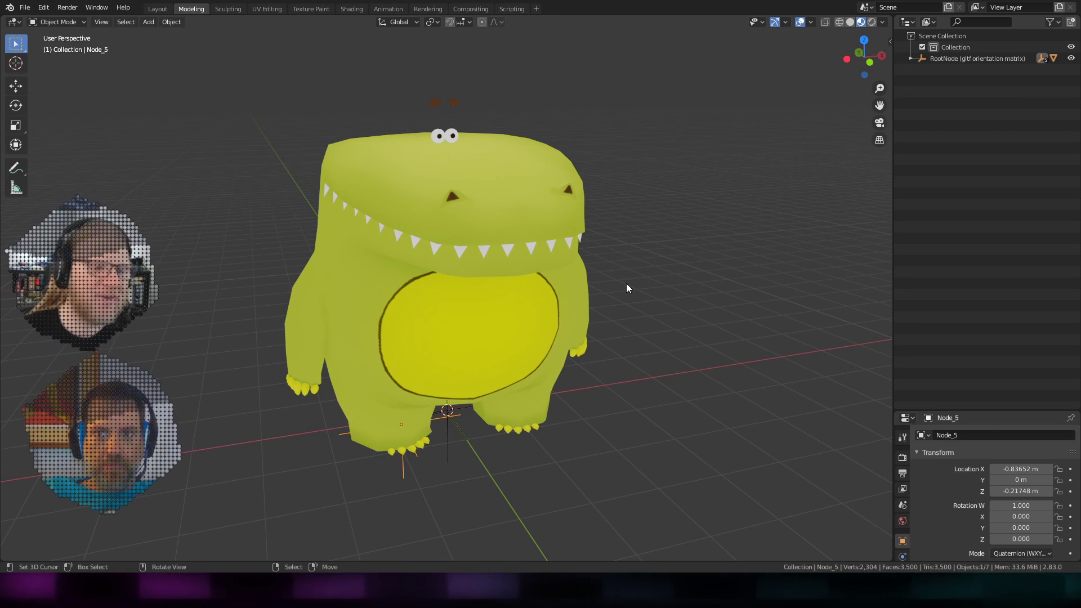
pyautogui.scroll(3)
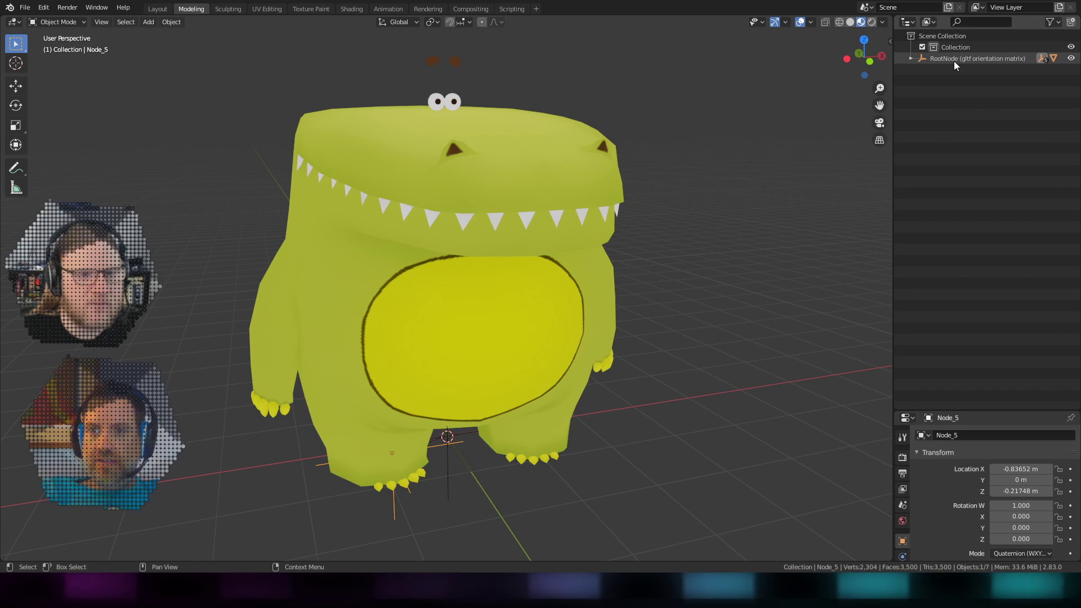
# Expand RootNode > crocodile > Node_5 in the Outliner and select the crocodile_0 mesh.
pyautogui.click(911, 57)
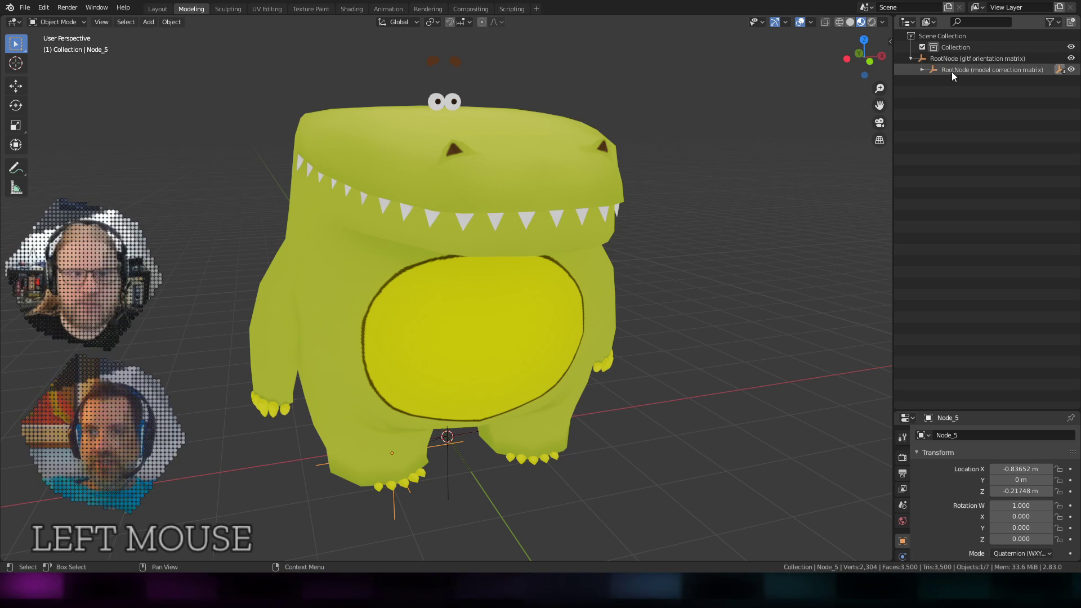
pyautogui.click(933, 68)
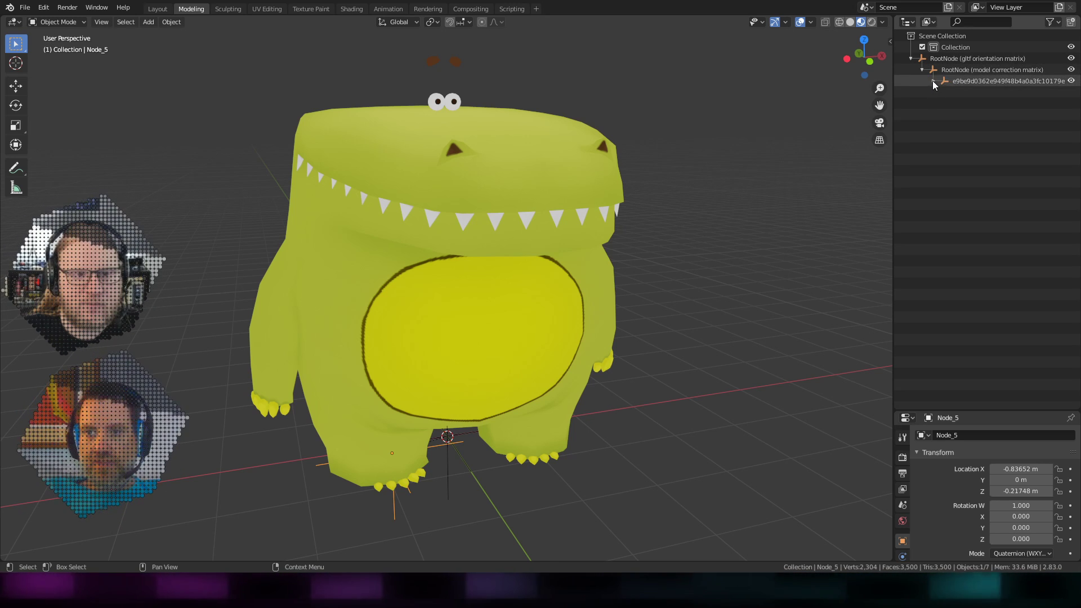
pyautogui.click(934, 81)
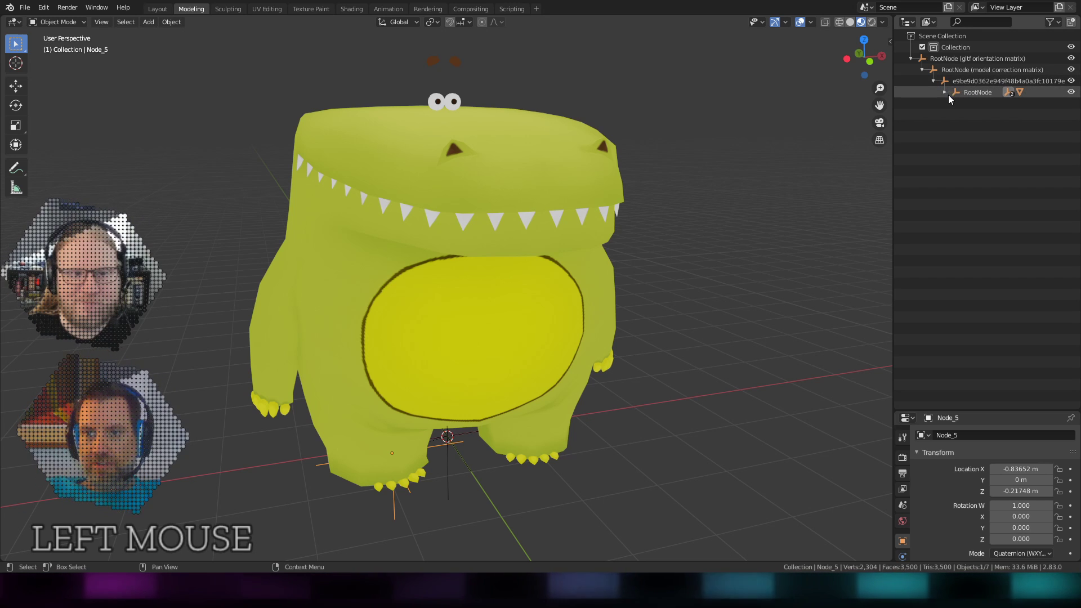
pyautogui.click(945, 91)
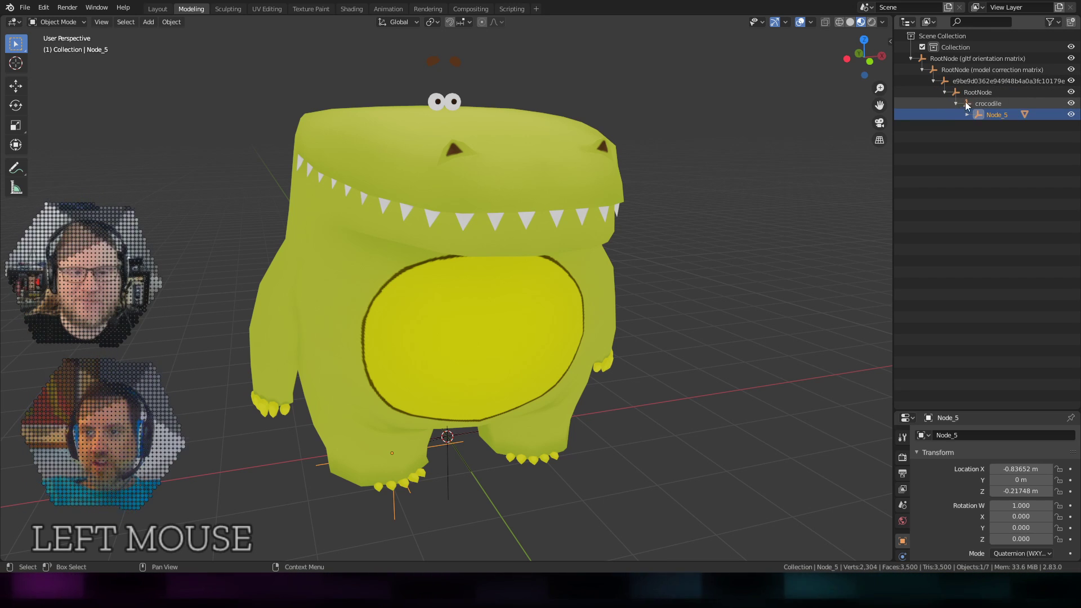
pyautogui.click(967, 115)
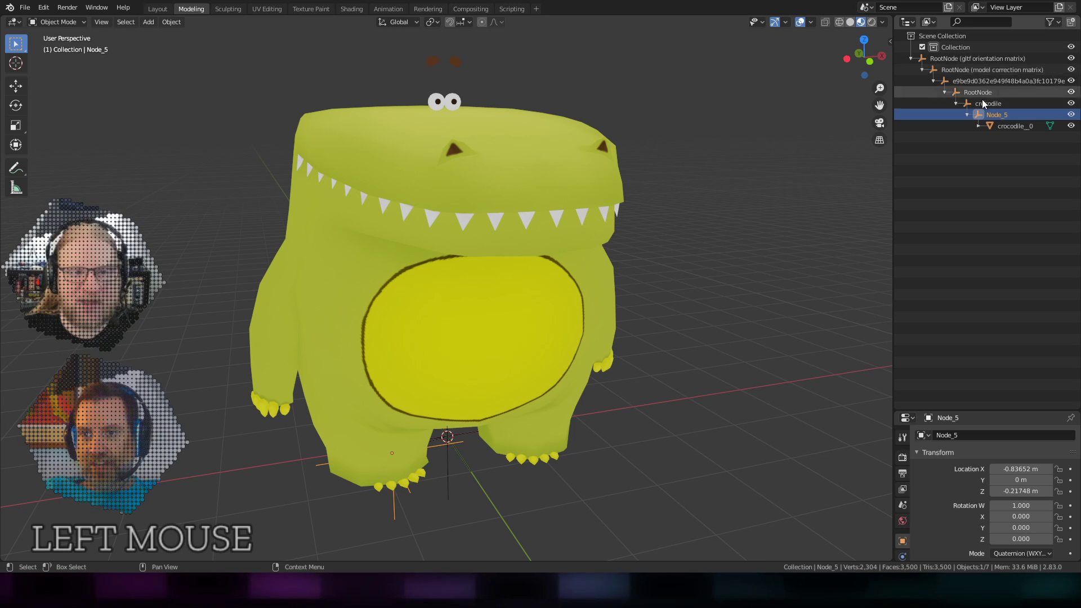
pyautogui.click(1013, 125)
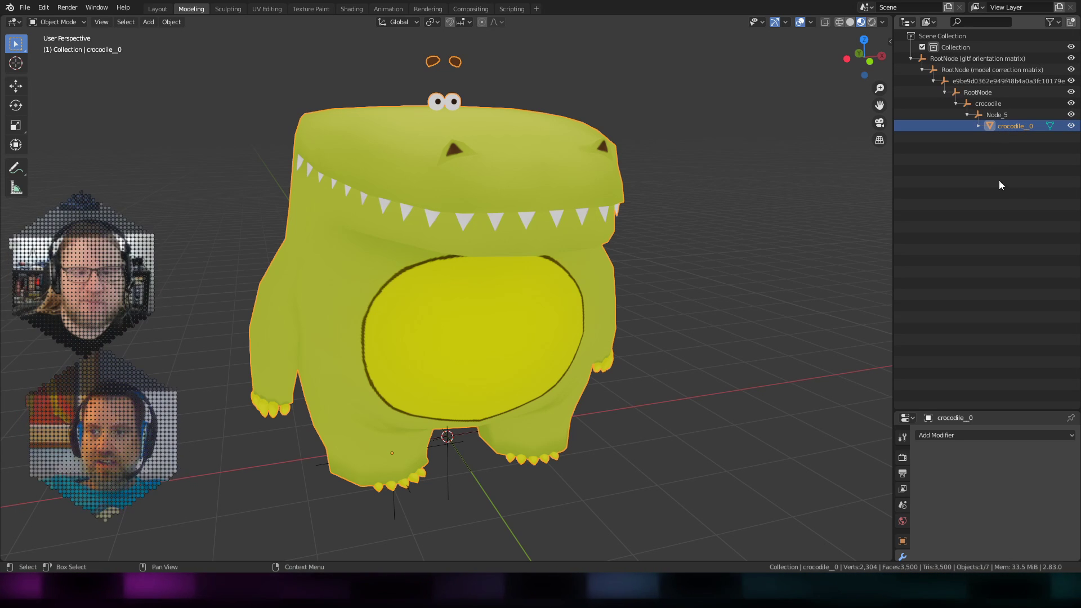
# Compare the fbx and root nodes, then make crocodile_0 the active object again.
pyautogui.press('ctrl')
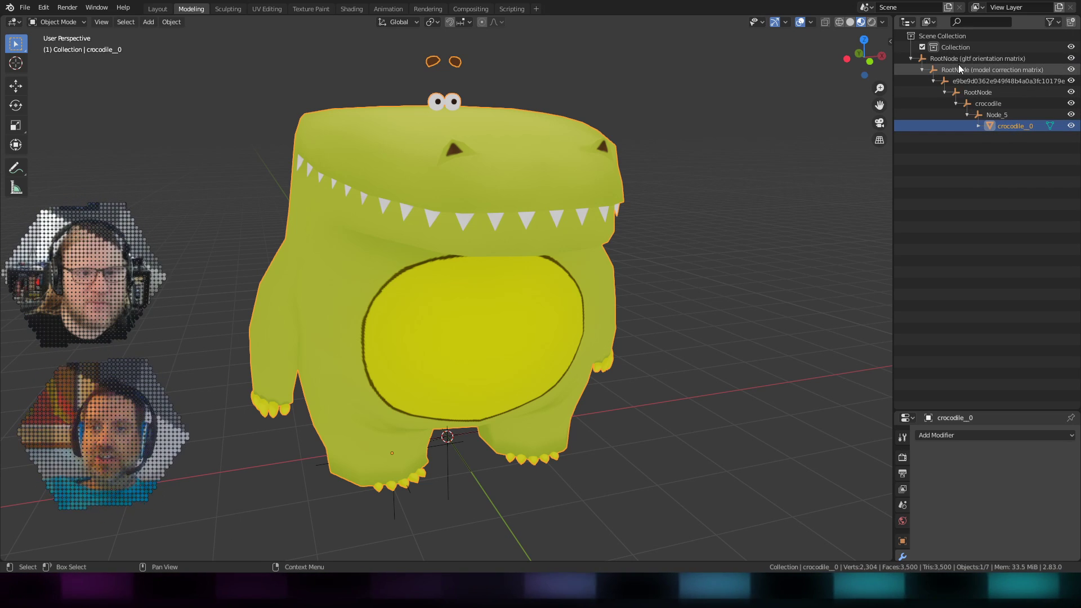
pyautogui.click(1007, 82)
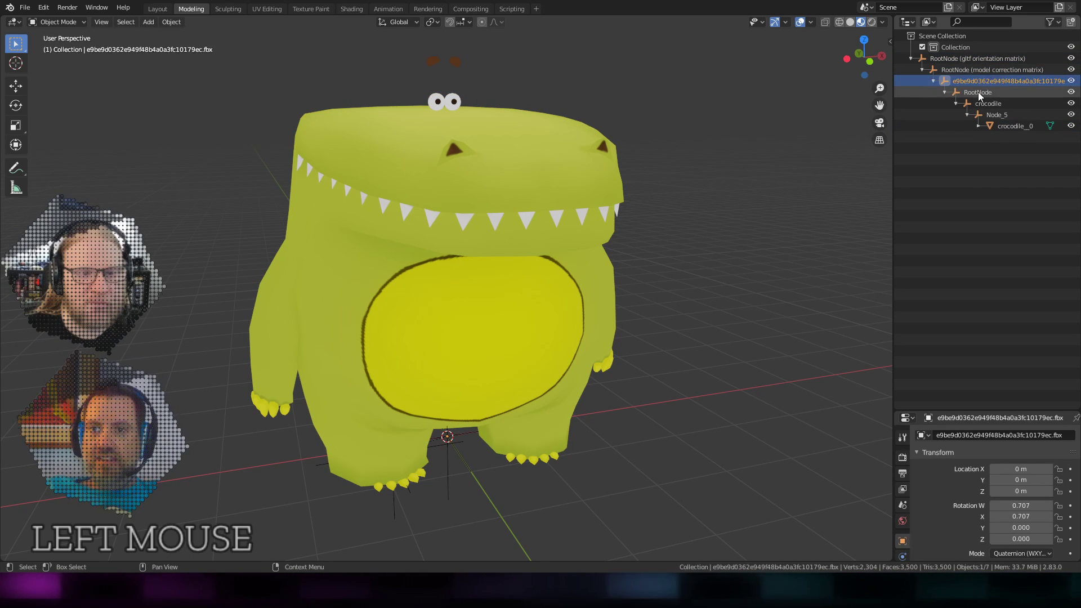
pyautogui.click(975, 58)
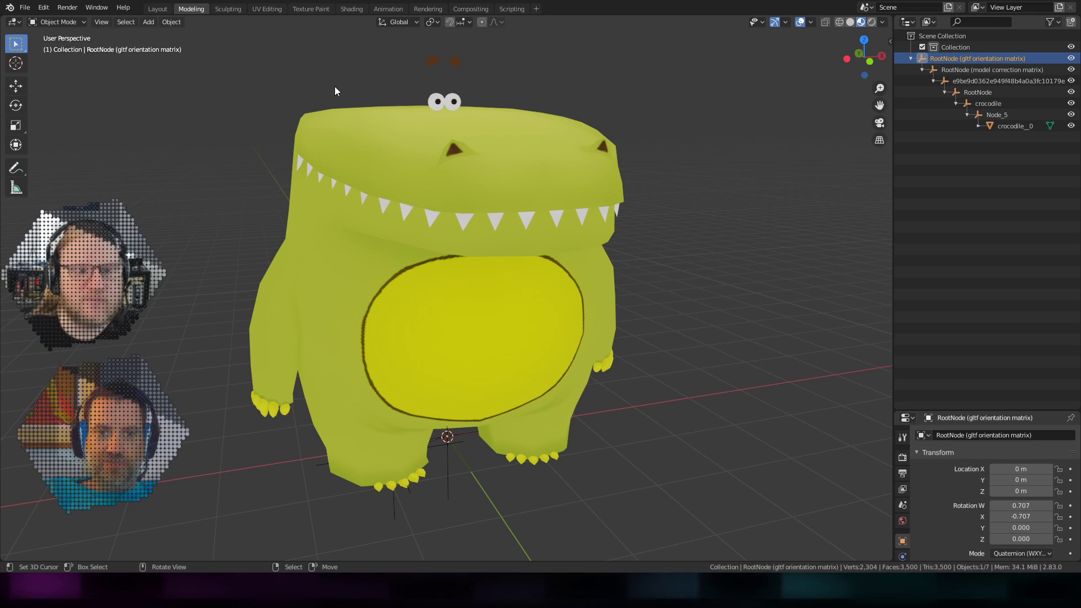
pyautogui.click(974, 57)
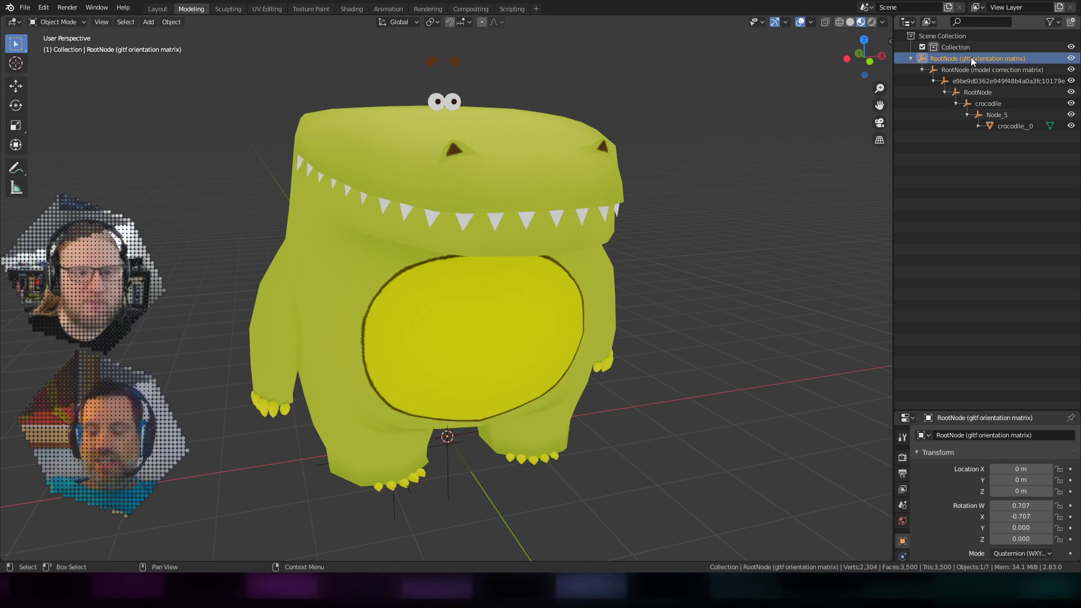
pyautogui.click(1015, 125)
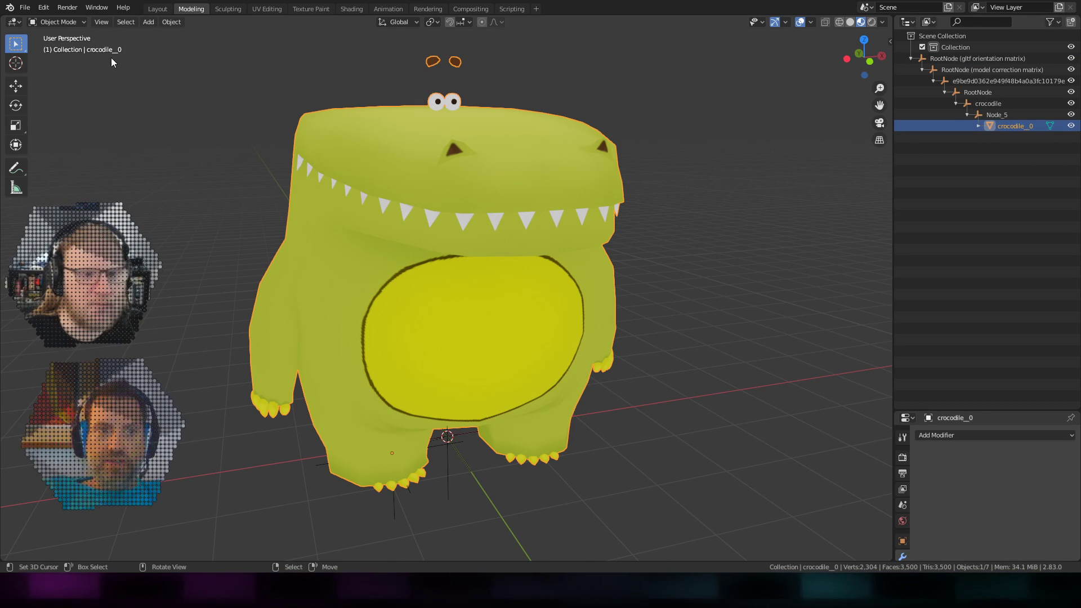
pyautogui.click(171, 22)
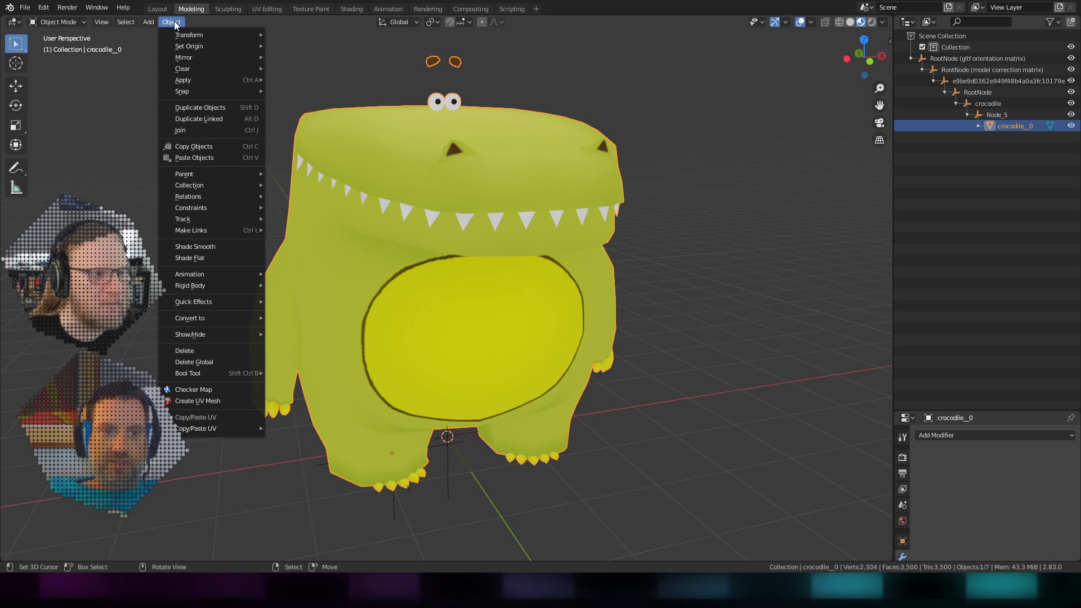
pyautogui.moveTo(184, 173)
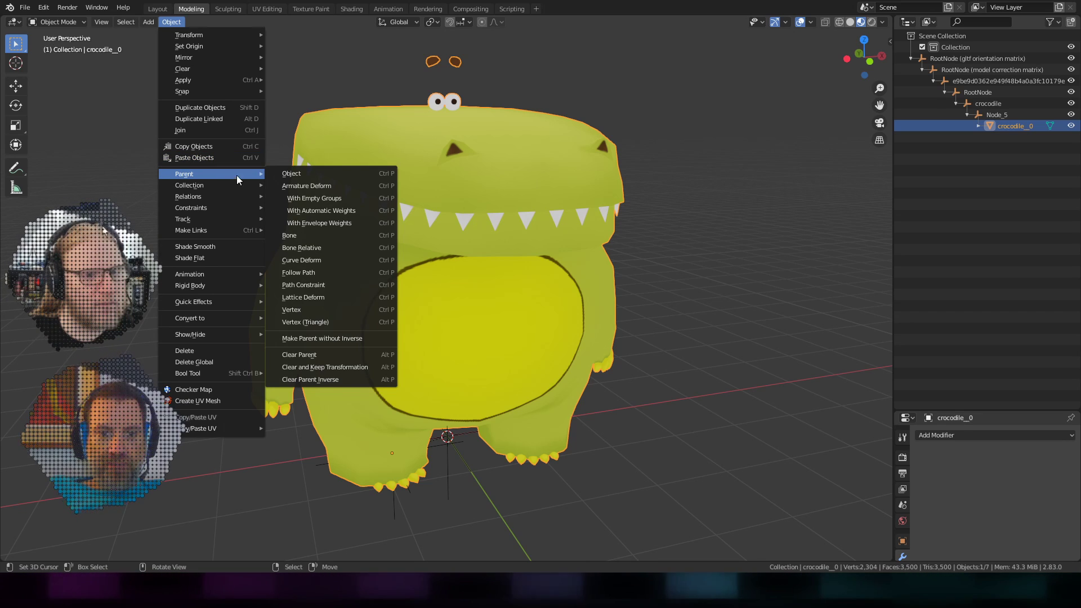
pyautogui.moveTo(324, 367)
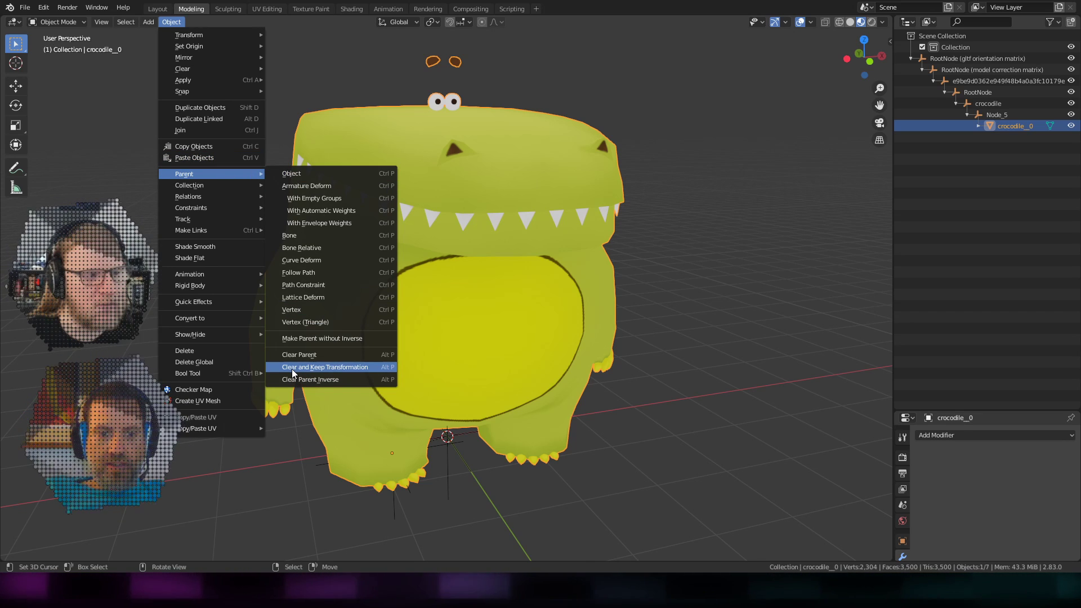
pyautogui.moveTo(364, 376)
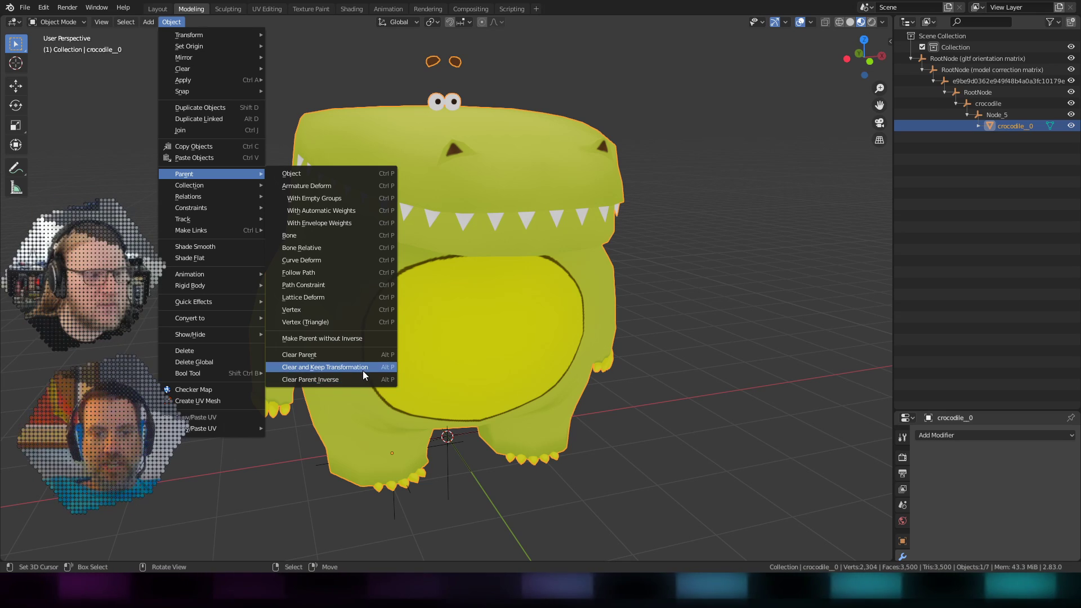
pyautogui.moveTo(345, 367)
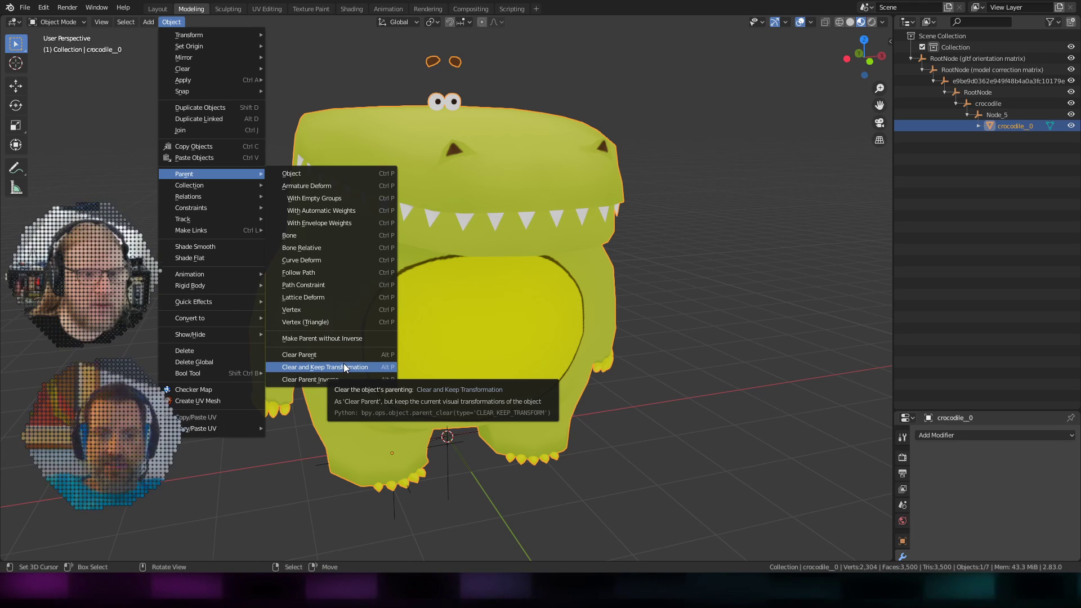
pyautogui.moveTo(384, 371)
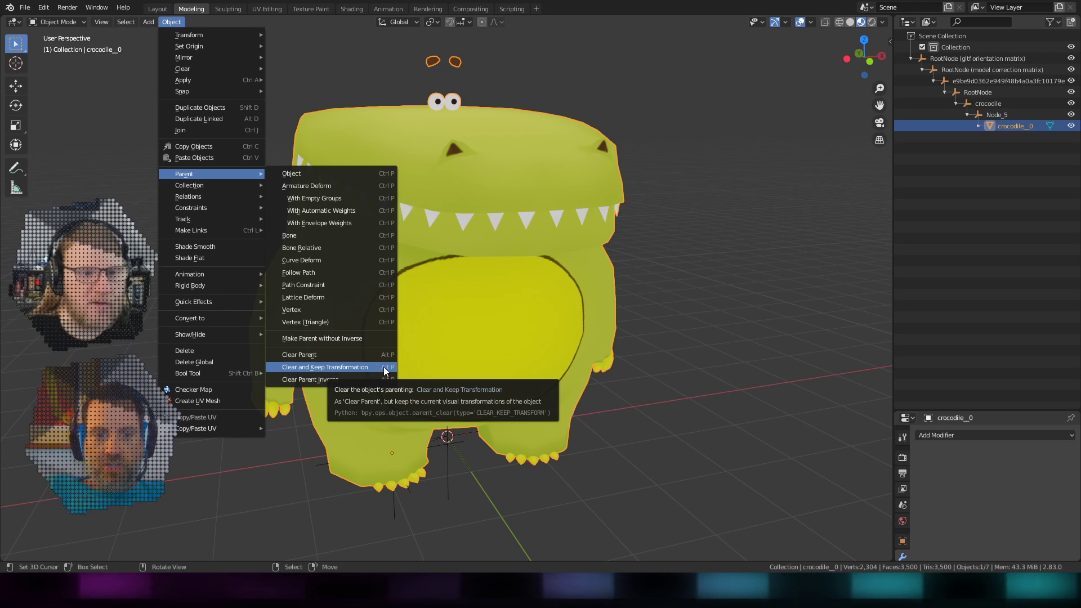
pyautogui.click(324, 367)
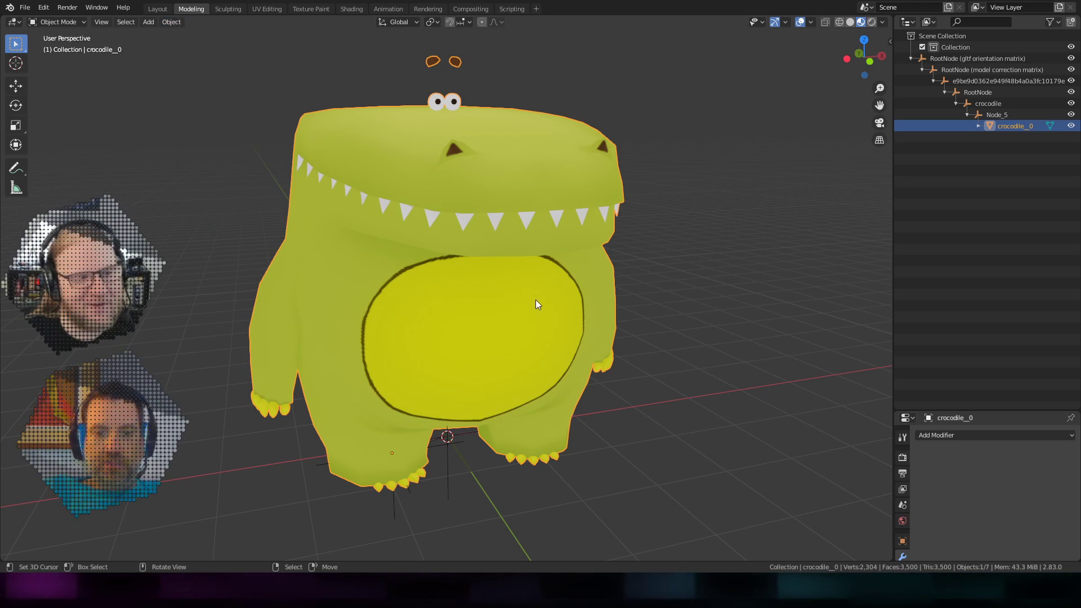
# Clear crocodile_0's parent with Clear and Keep Transformation.
pyautogui.press('alt+p')
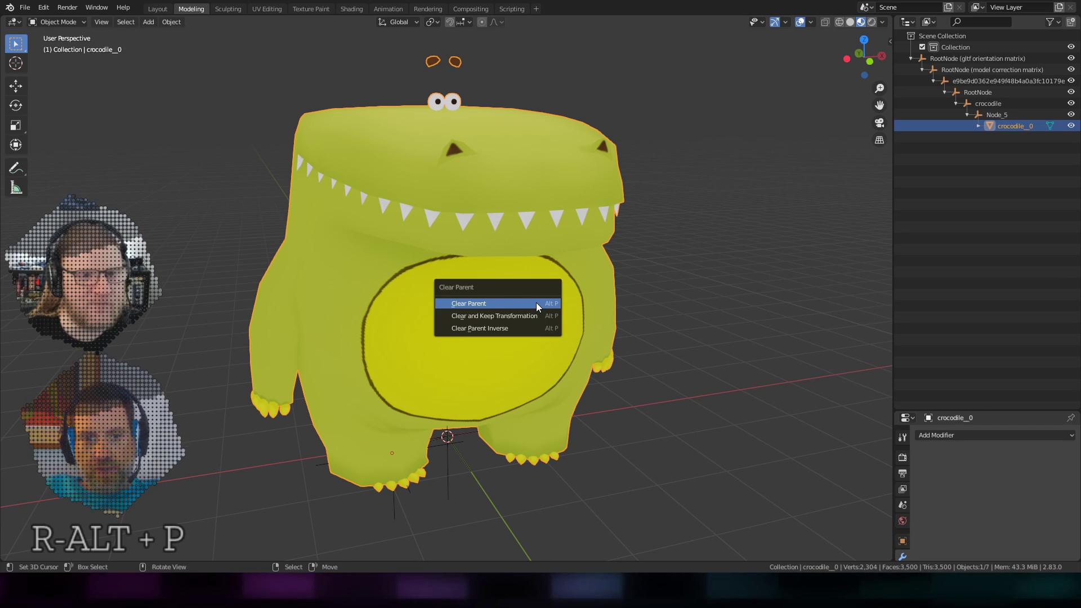
pyautogui.moveTo(494, 315)
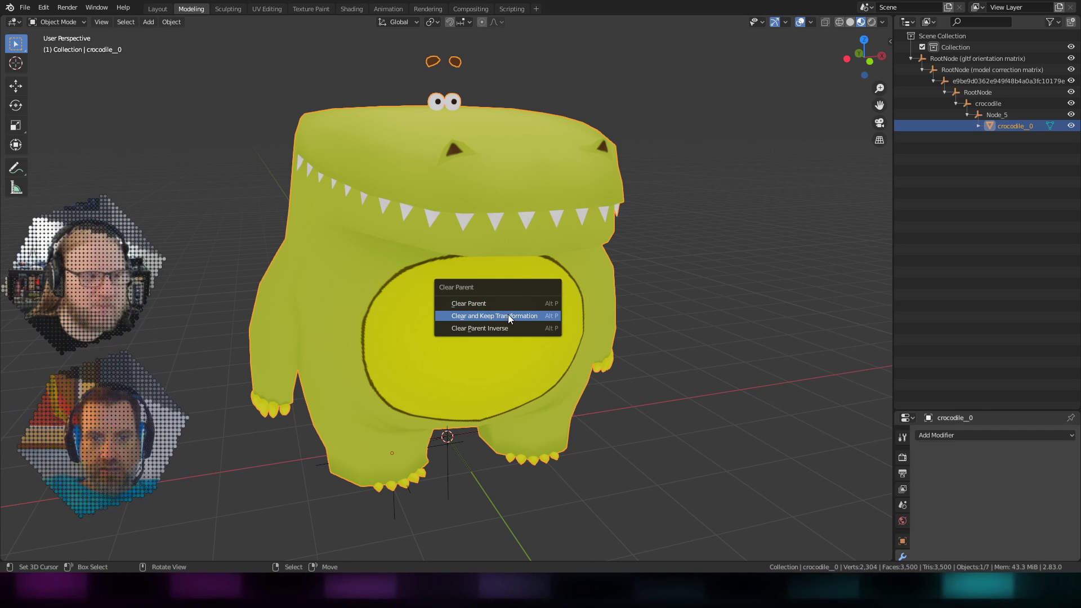
pyautogui.moveTo(496, 316)
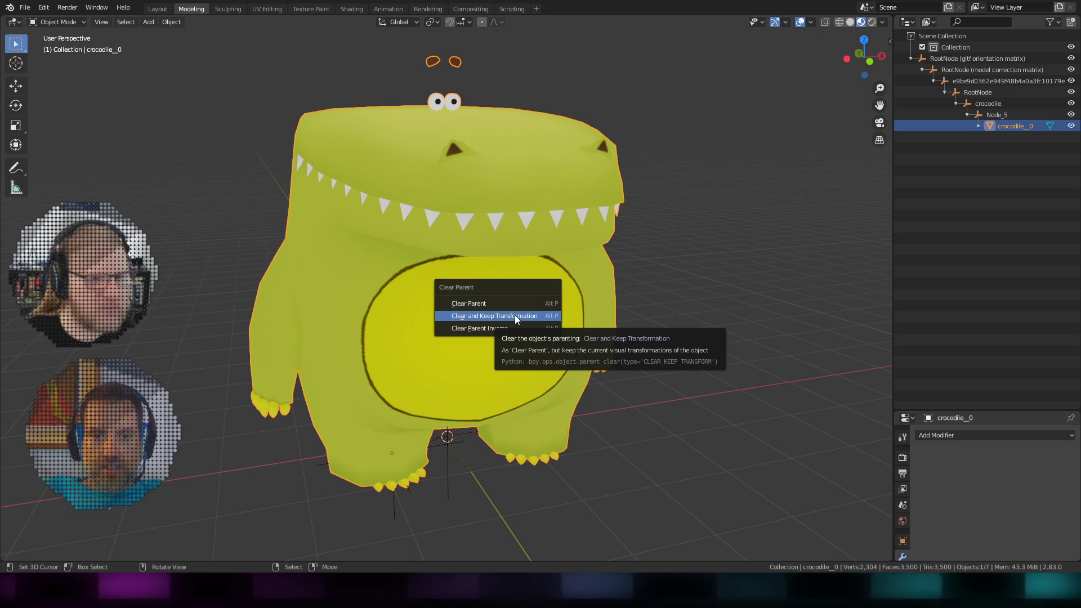
pyautogui.click(495, 315)
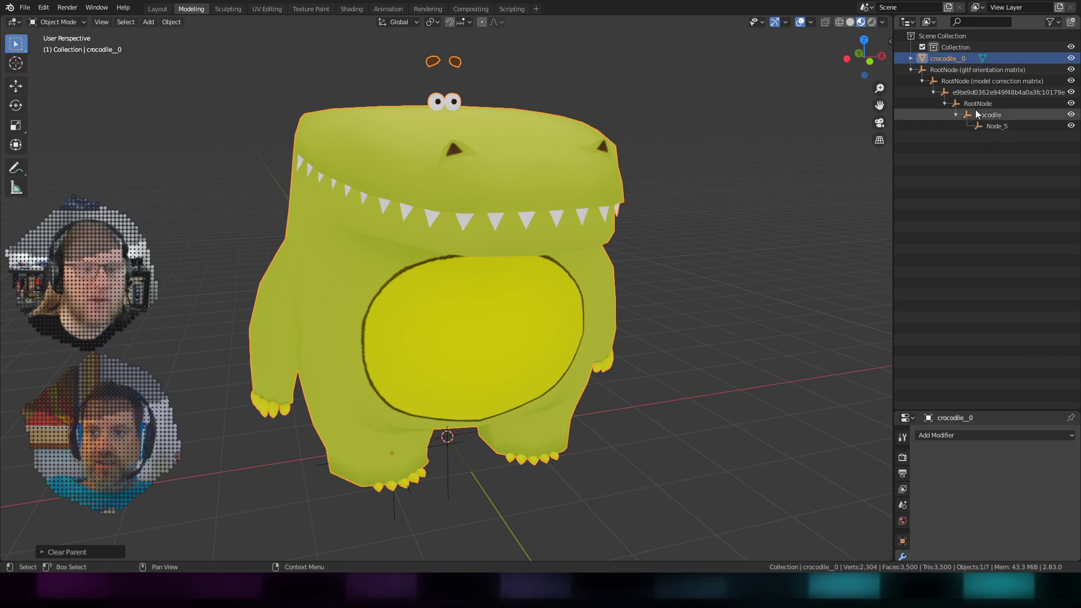
# Select the glTF RootNode and delete its empty-node hierarchy.
pyautogui.click(977, 69)
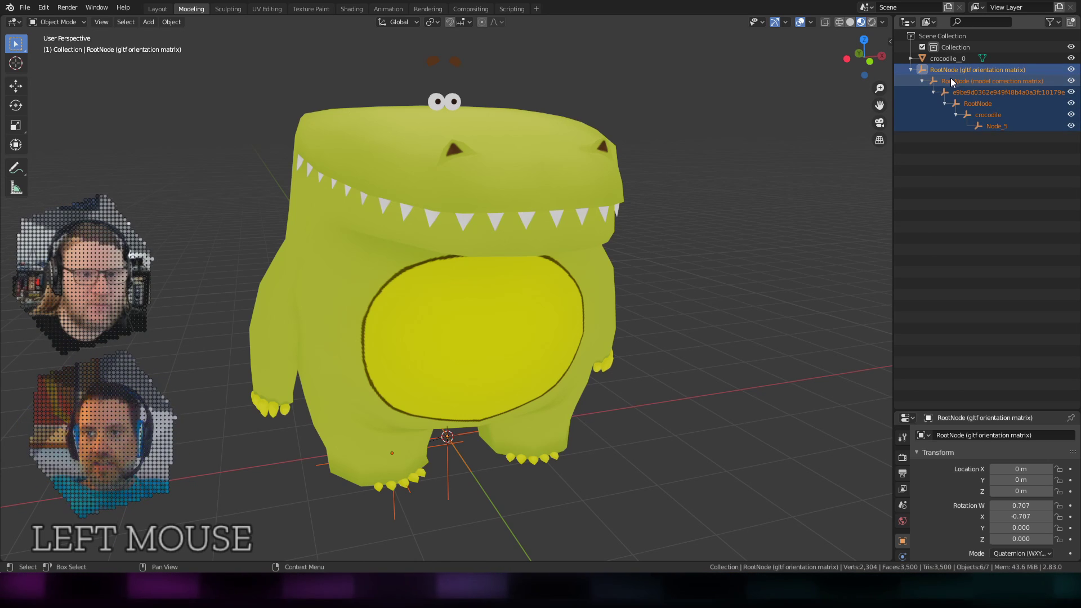
pyautogui.rightClick(992, 81)
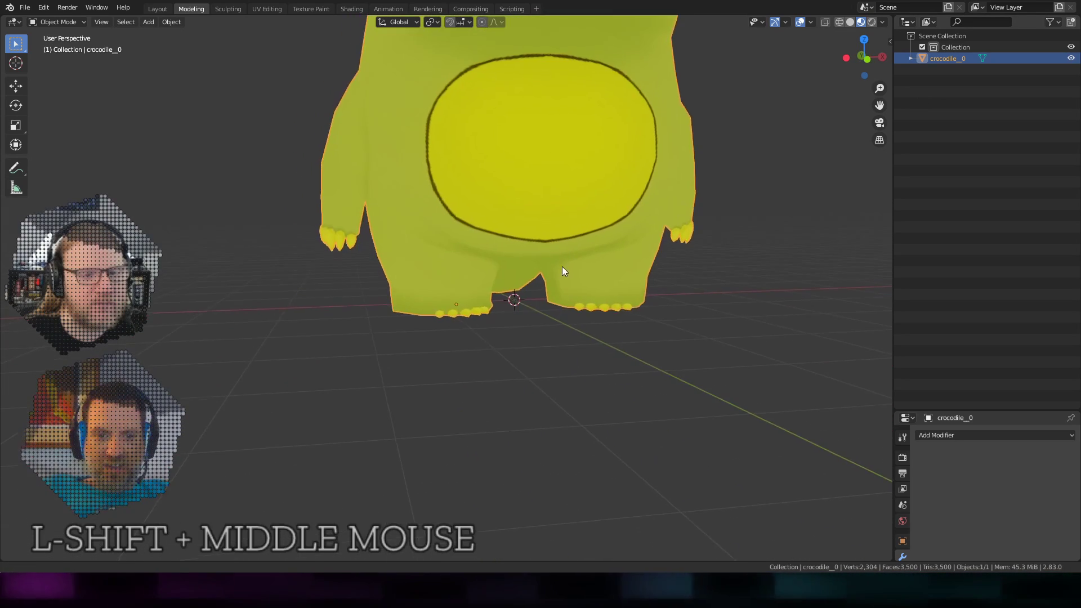
# Zoom toward the feet and set the 3D cursor in empty space left of the legs.
pyautogui.scroll(3)
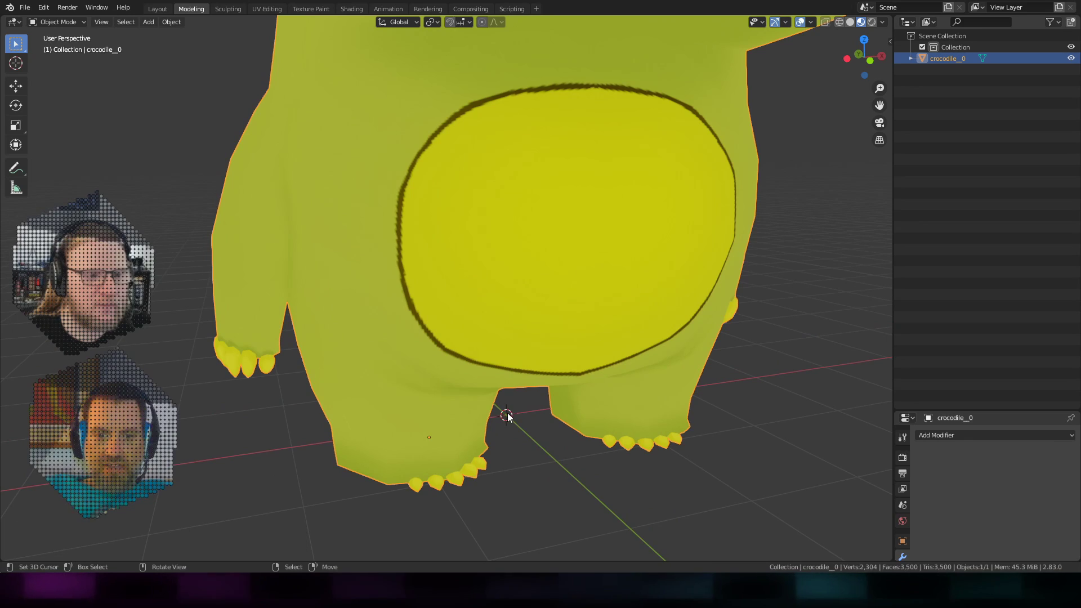
pyautogui.scroll(3)
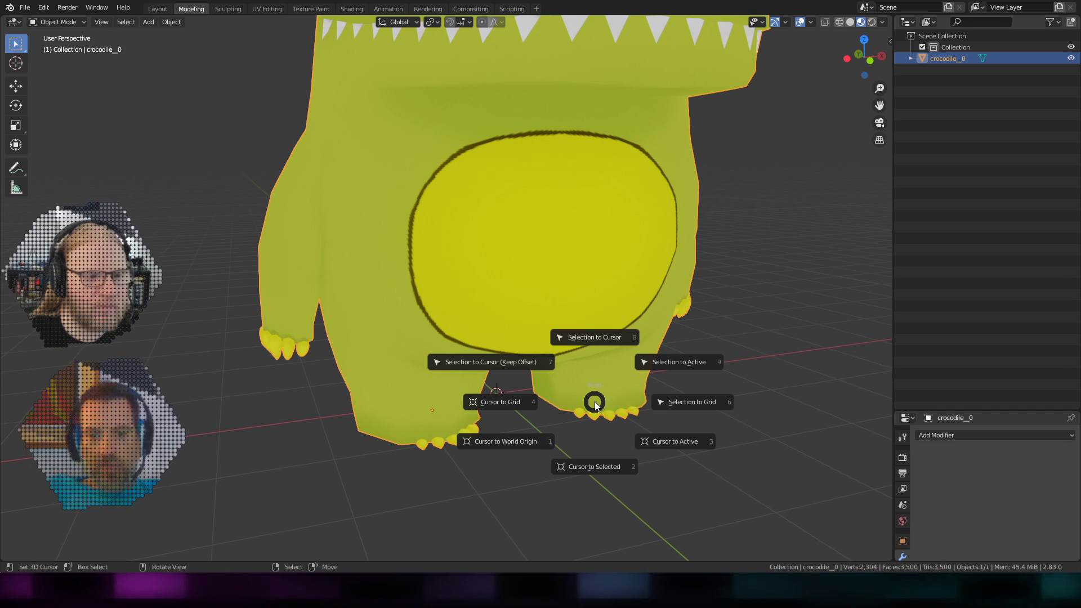
pyautogui.moveTo(501, 442)
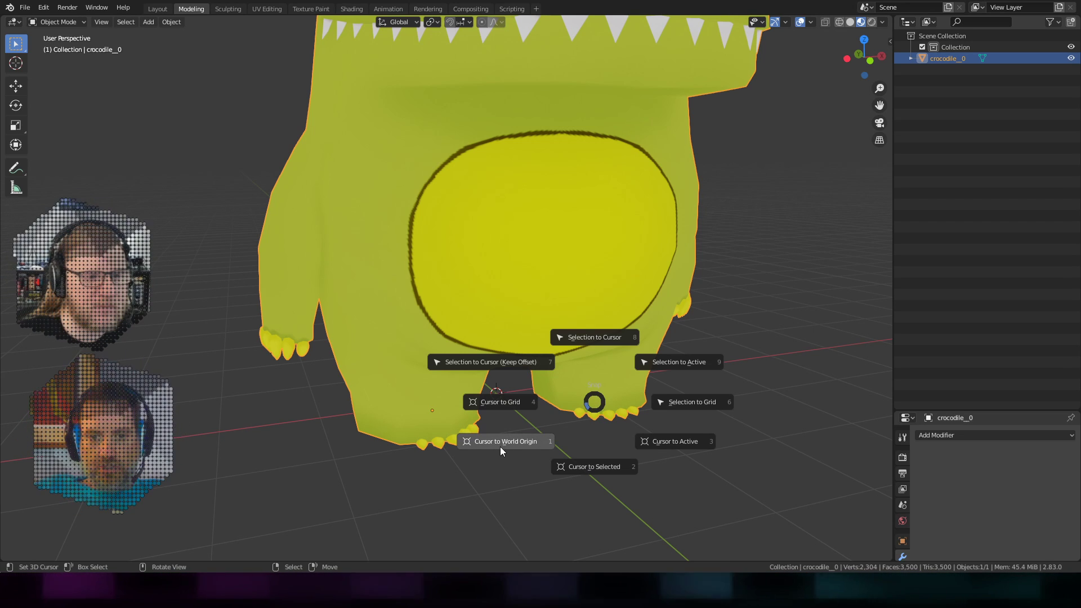
pyautogui.moveTo(595, 404)
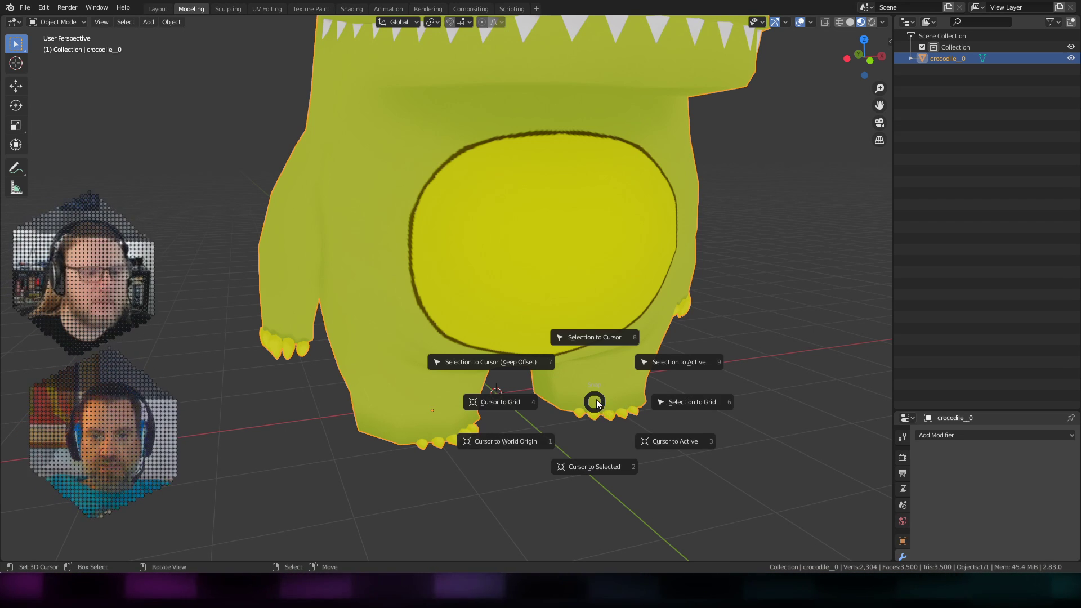
pyautogui.rightClick(594, 402)
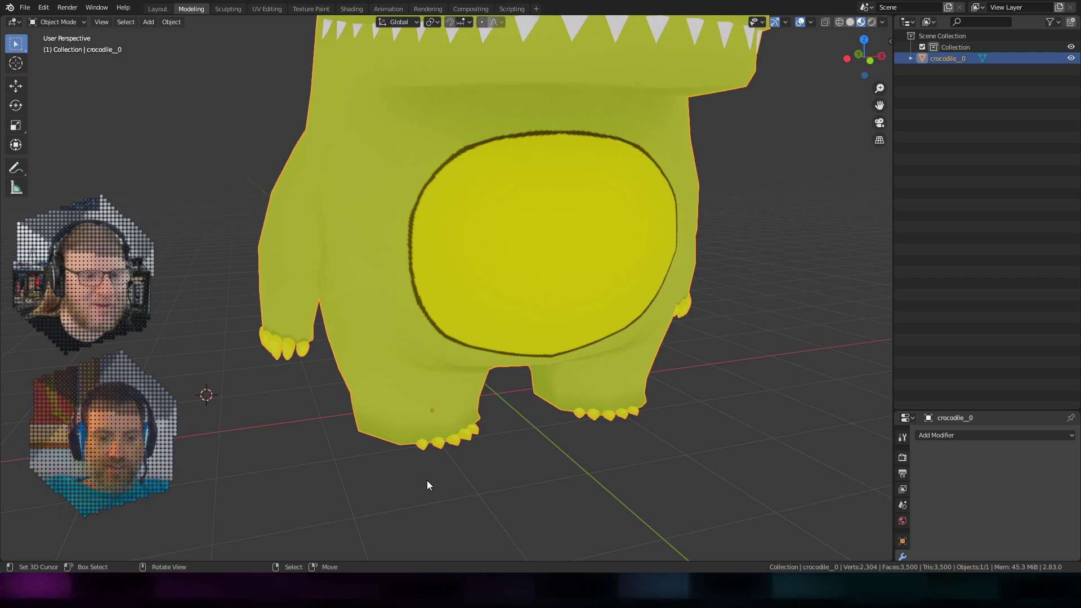
# Snap the 3D cursor to world origin, set crocodile_0's origin to it, and show wireframe.
pyautogui.press('shift')
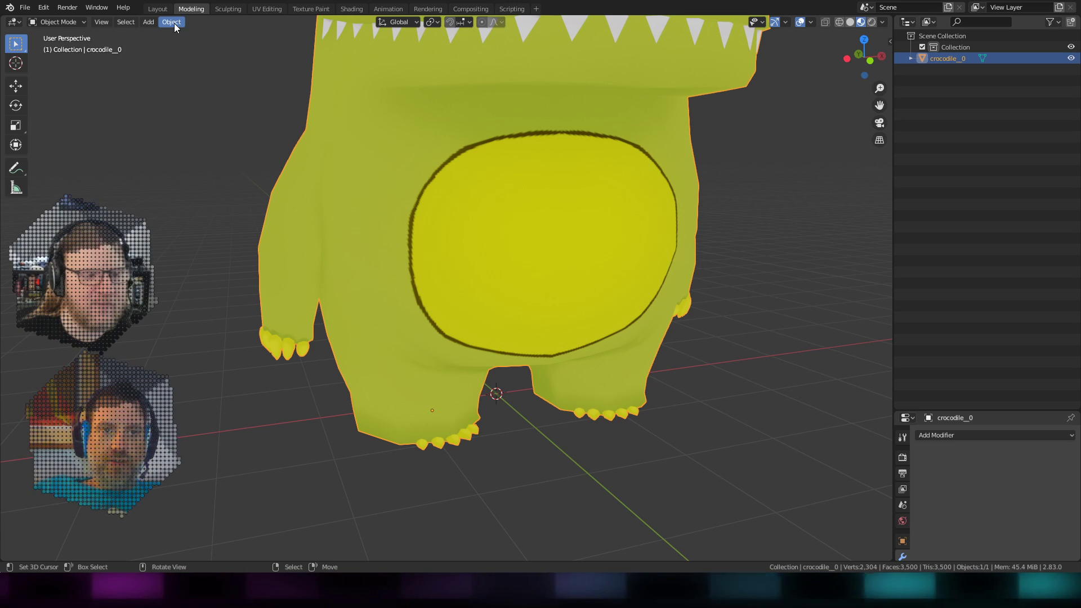
pyautogui.click(172, 22)
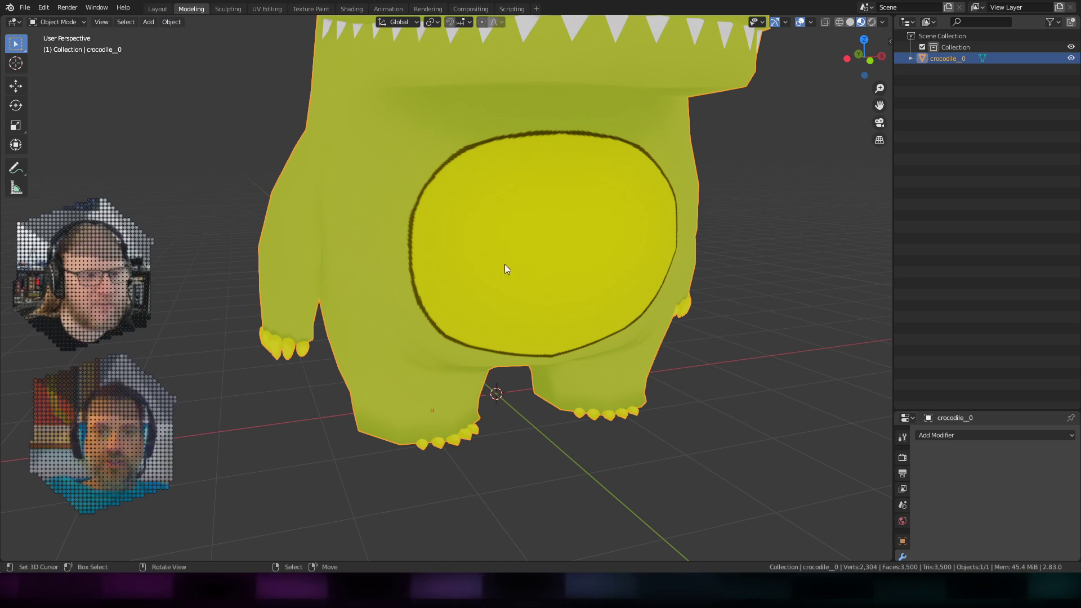
pyautogui.click(170, 22)
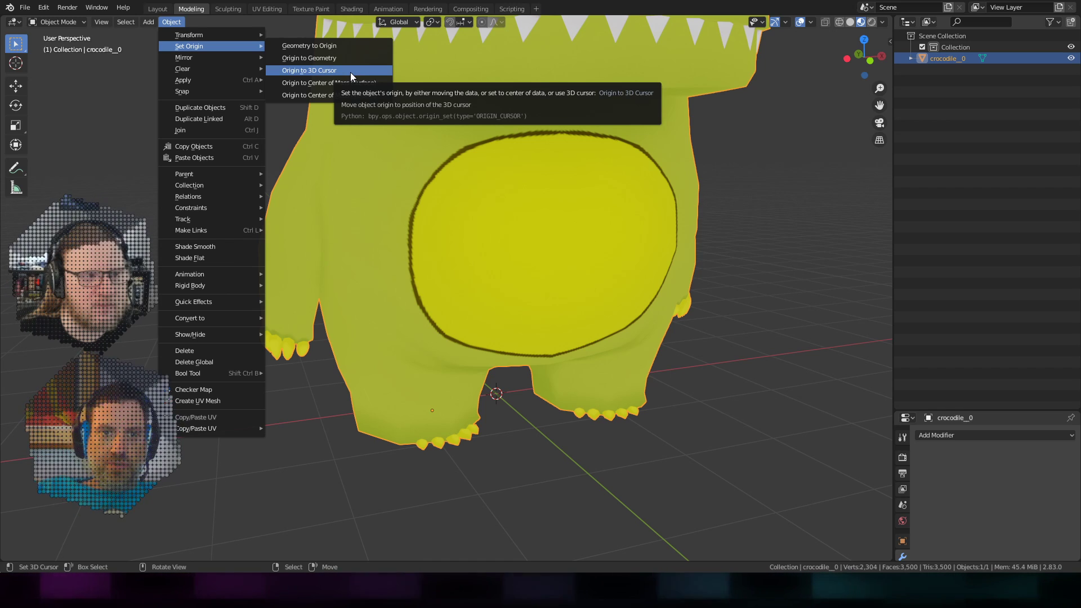
pyautogui.moveTo(352, 75)
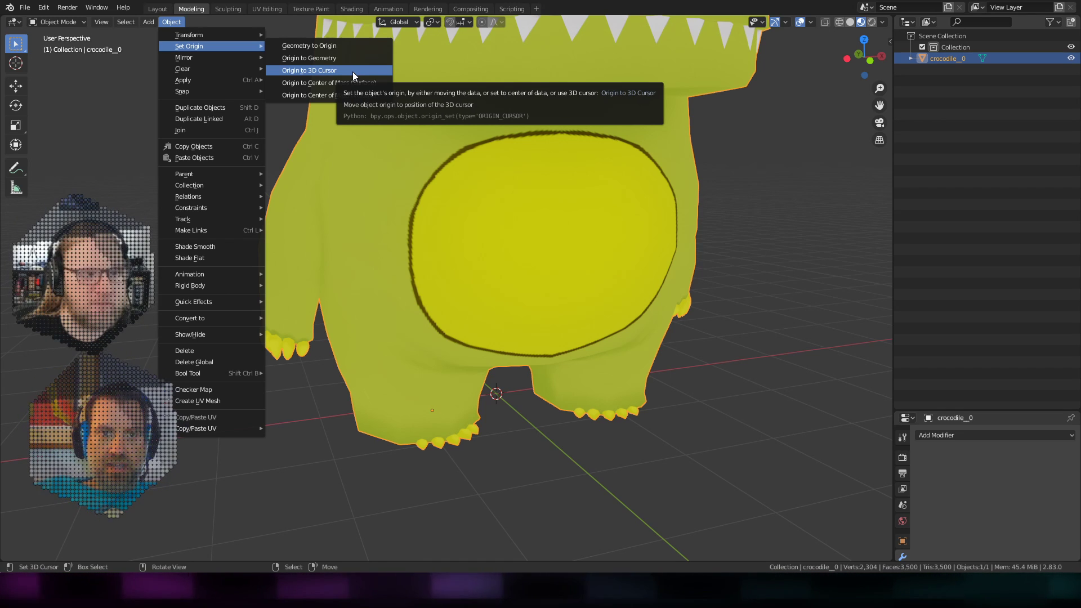
pyautogui.click(309, 70)
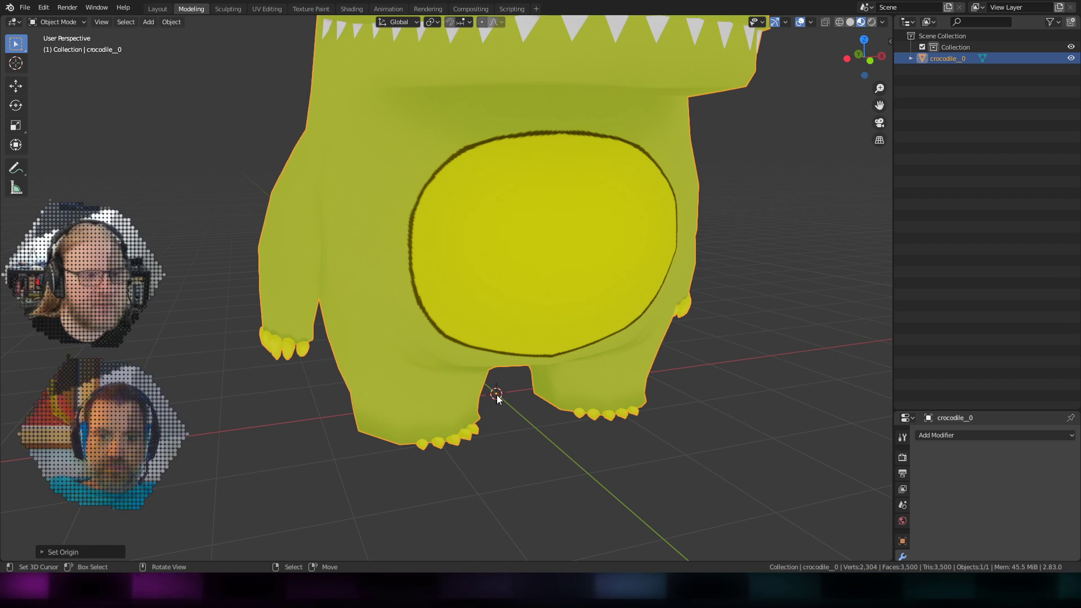
pyautogui.press('shift+z')
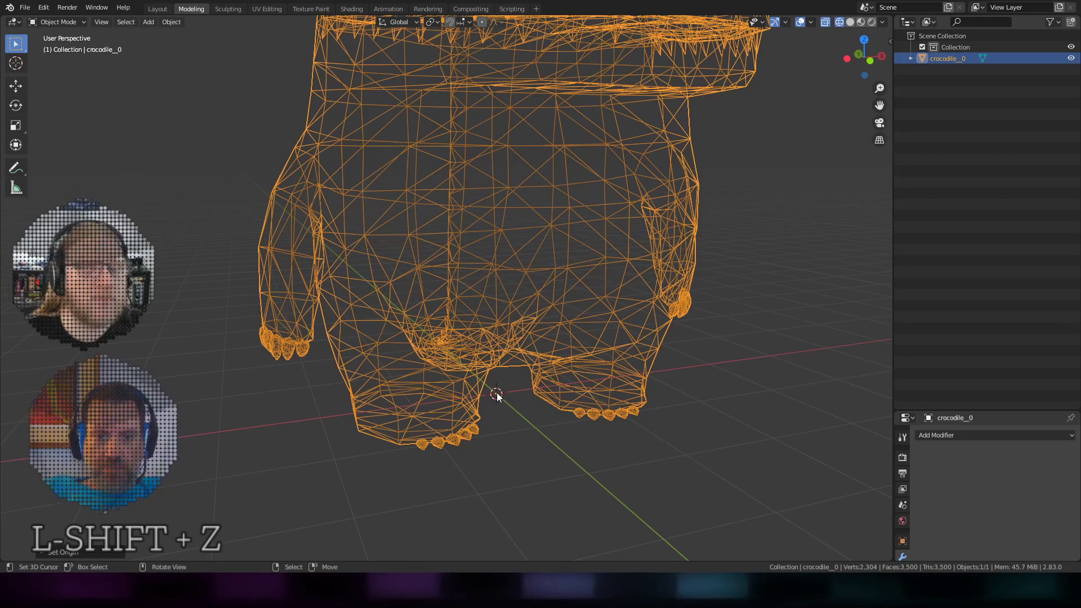